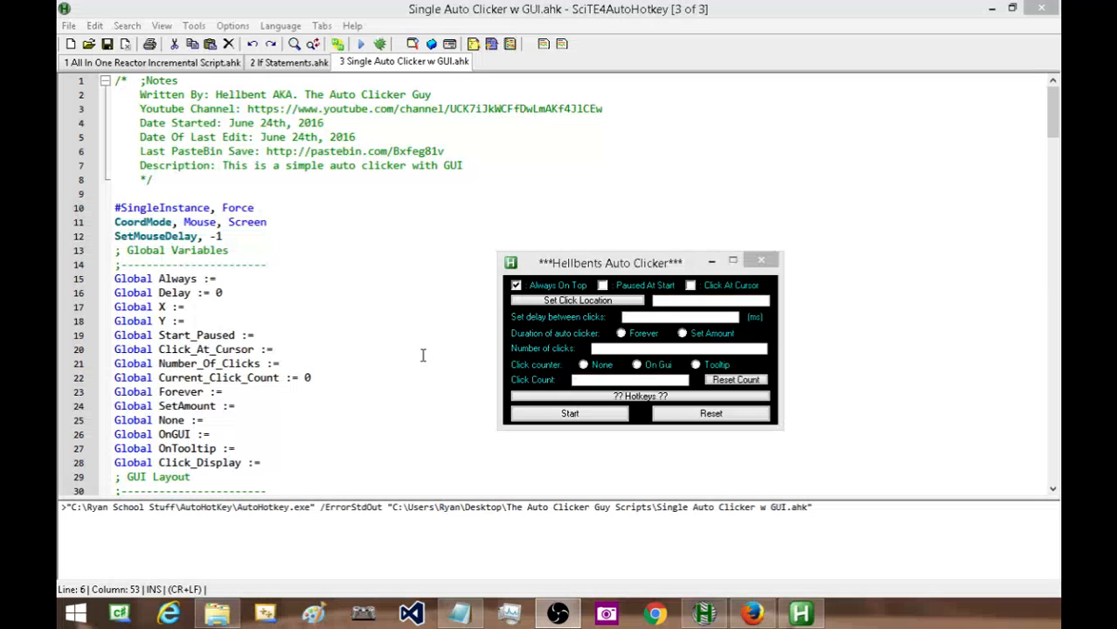
mouse_move(427, 420)
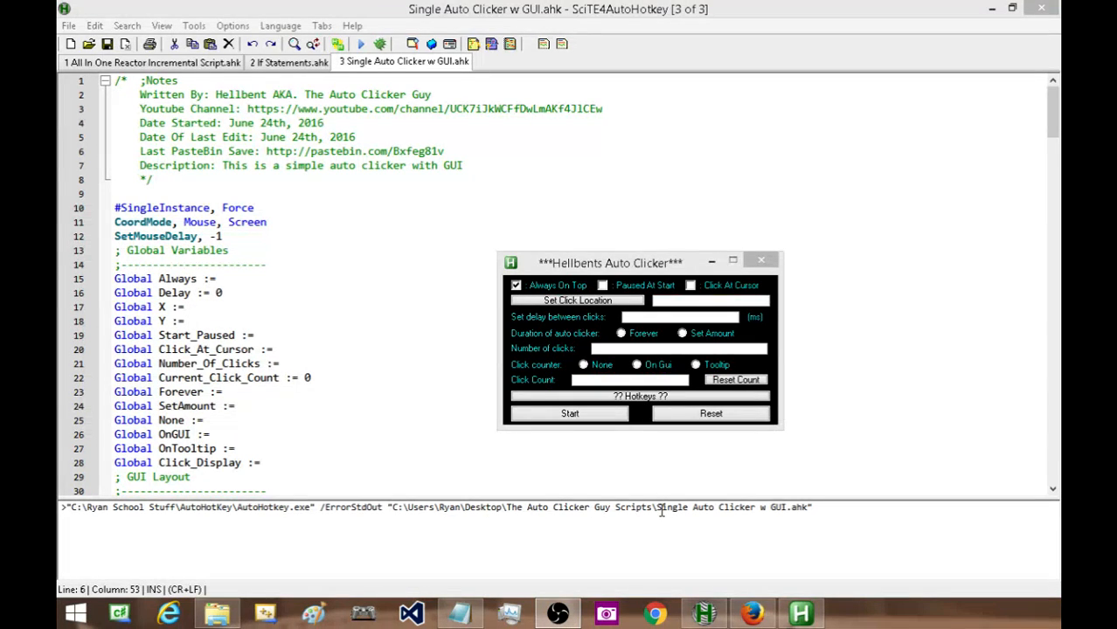
mouse_move(755, 603)
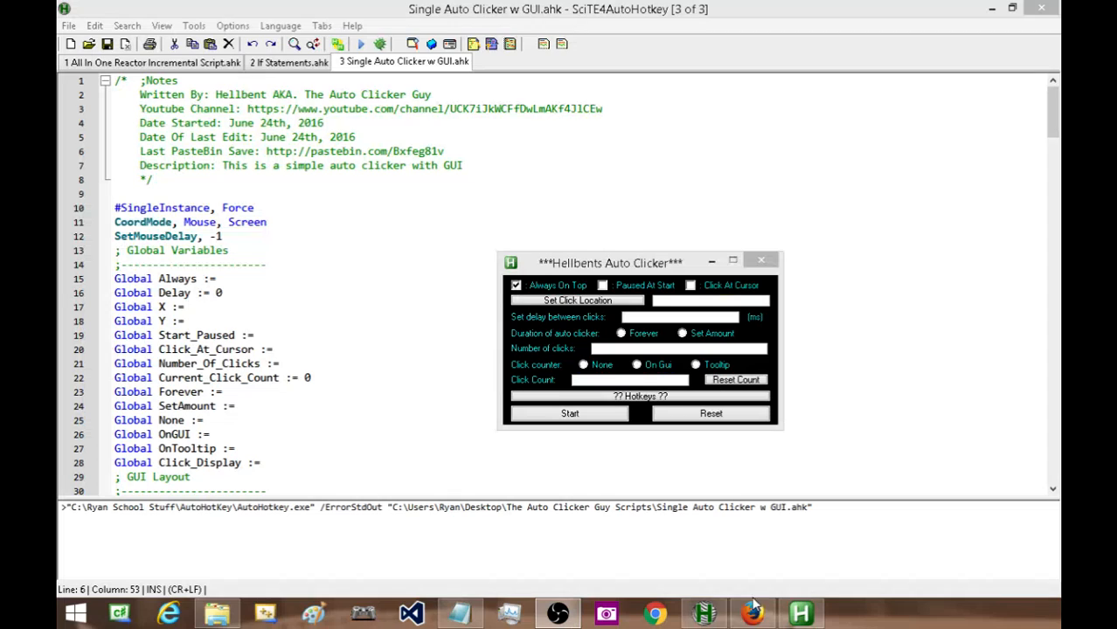
Bring the browser window to the front from the taskbar.
left_click(752, 612)
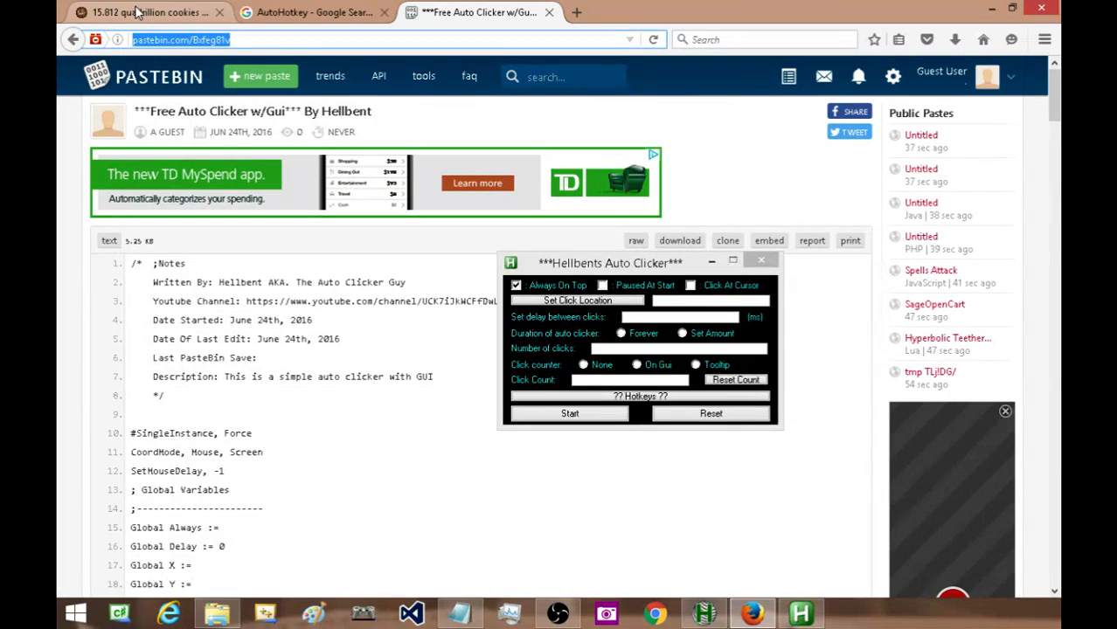
Switch the browser to the Cookie Clicker game.
left_click(131, 12)
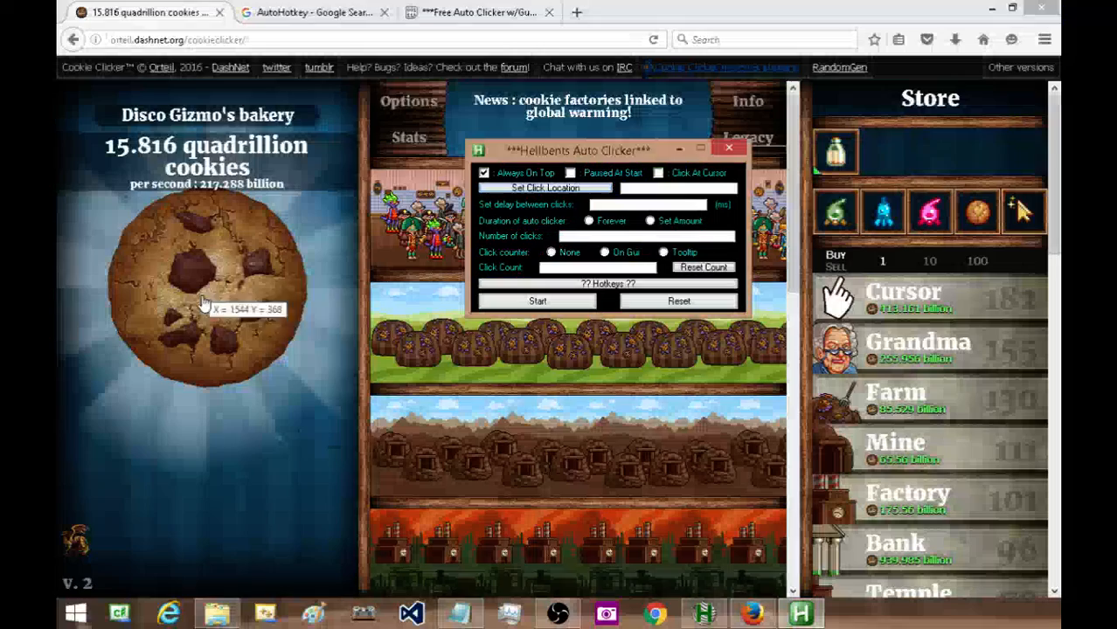
mouse_move(218, 288)
type("22")
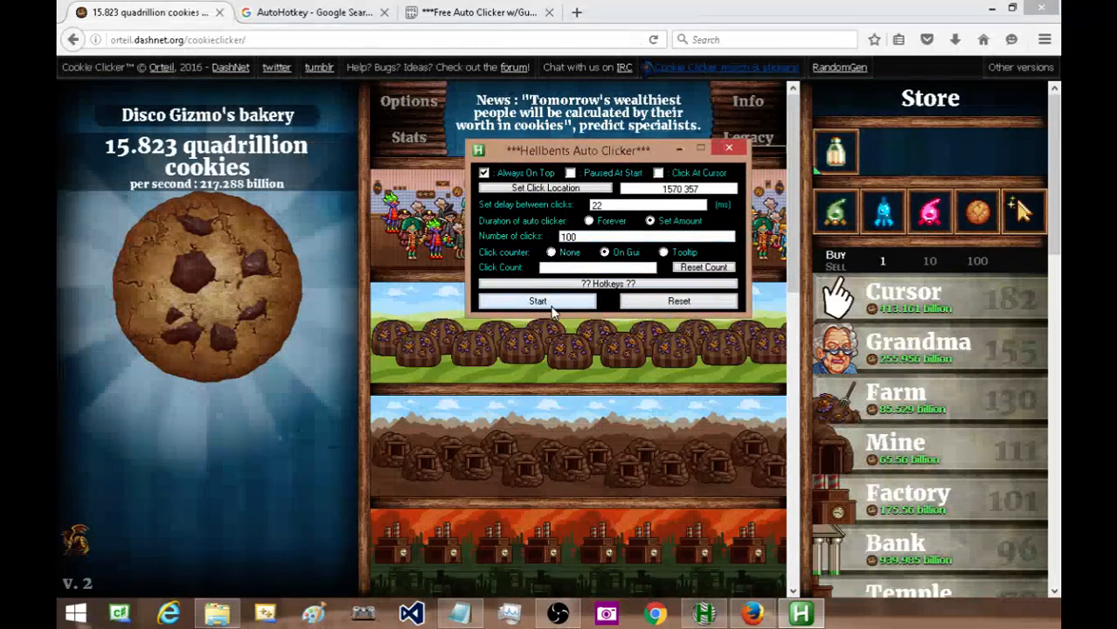
Run repeated 100-click batches on the cookie, switching the counter to a tooltip beside it.
left_click(537, 301)
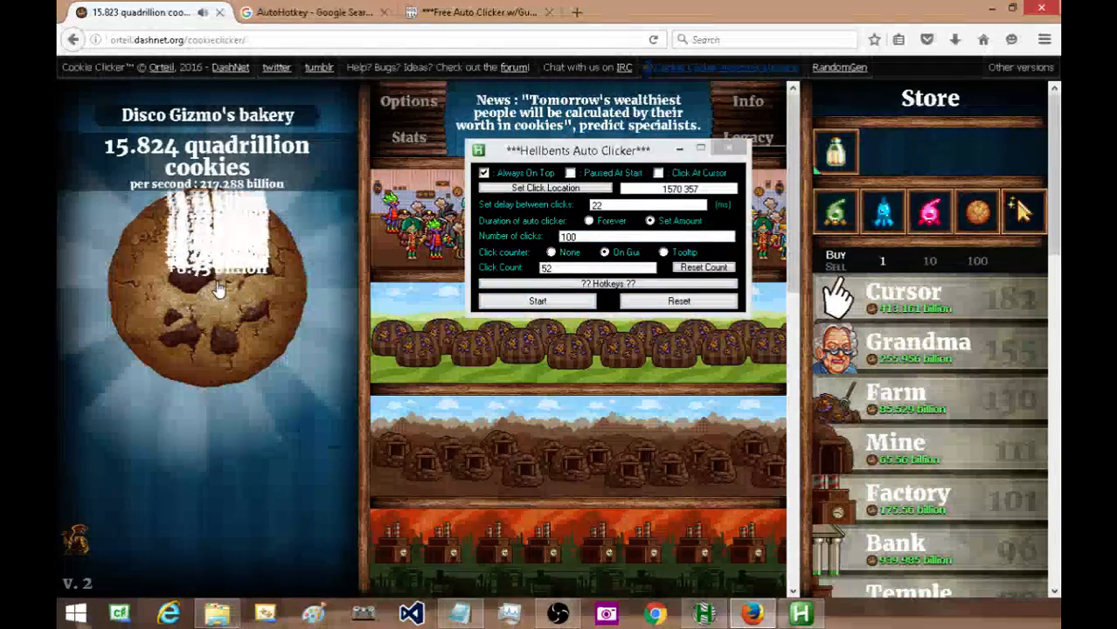
left_click(219, 289)
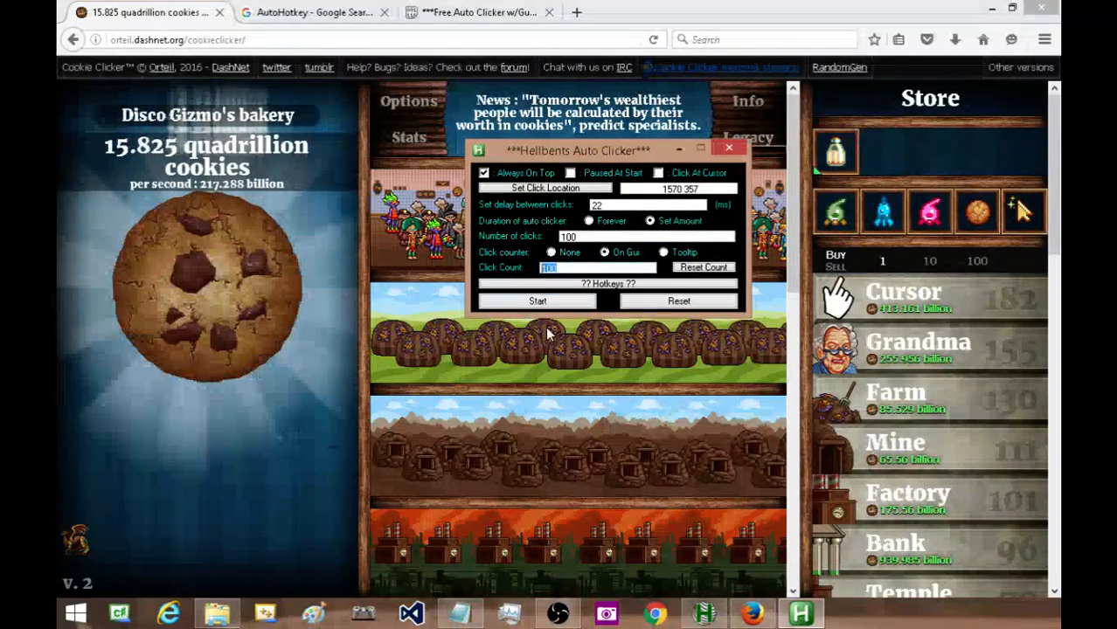
left_click(219, 289)
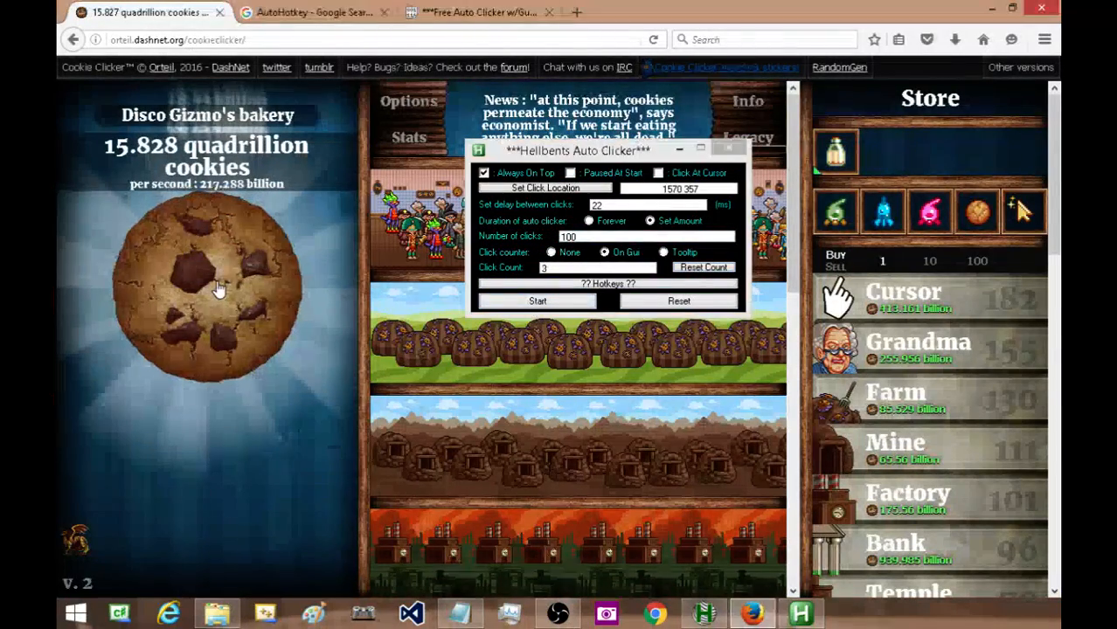
left_click(208, 288)
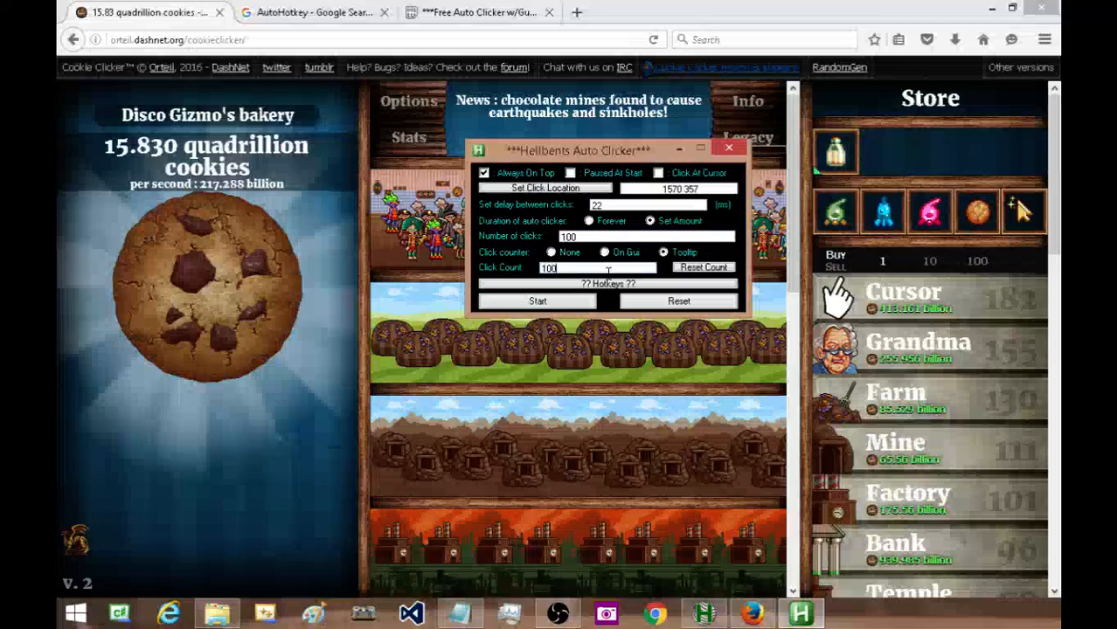
left_click(208, 286)
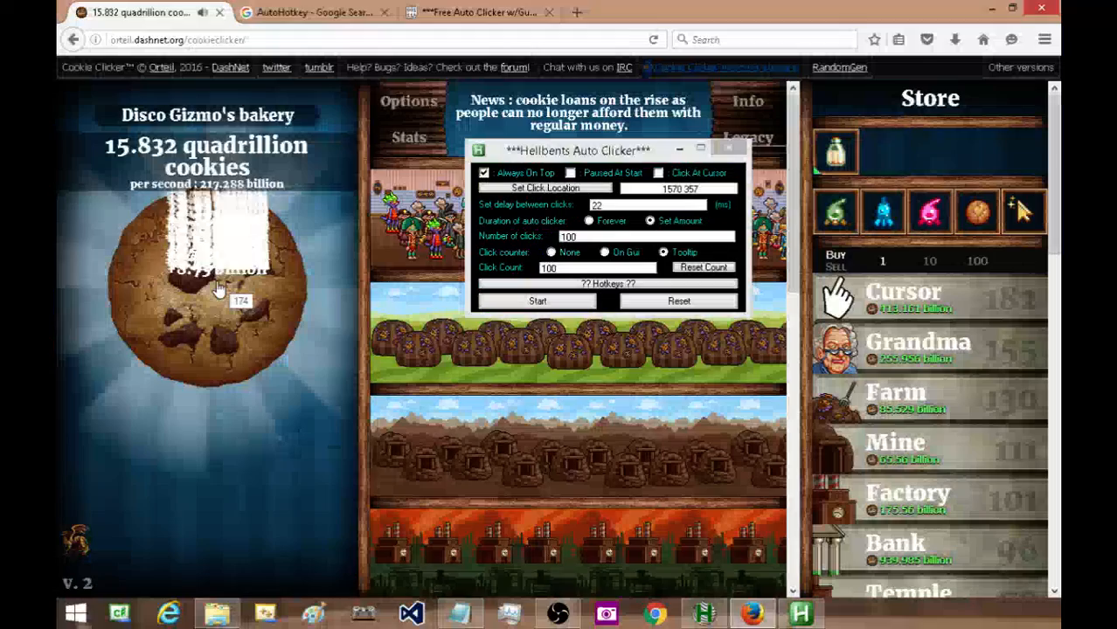
left_click(208, 288)
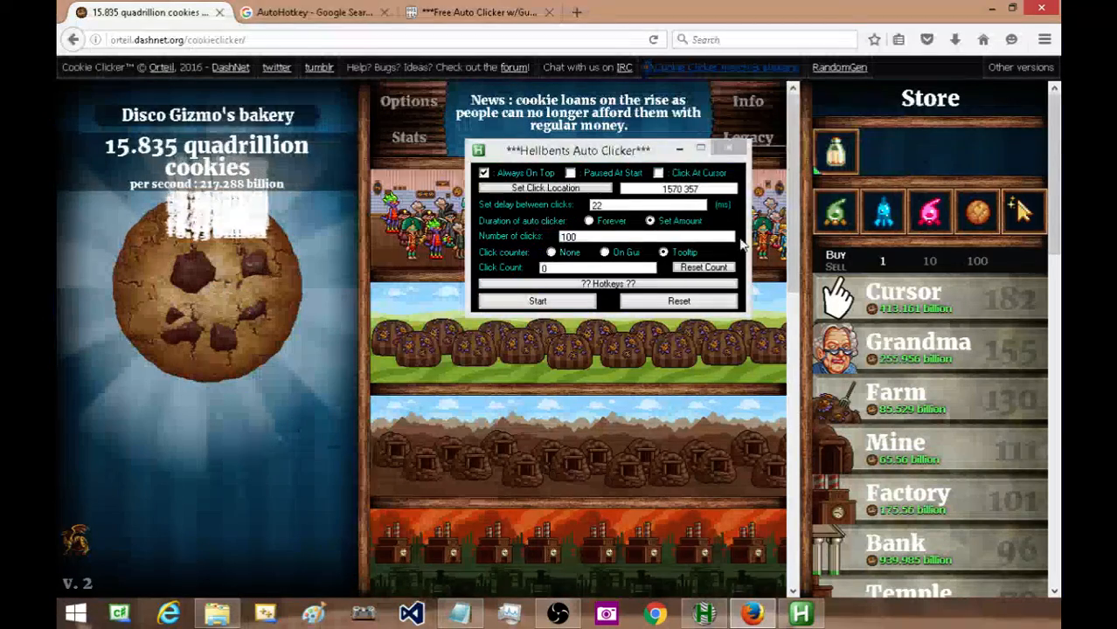
Run a 10-click batch at 1000 ms delay, then reselect the delay for the next setting.
triple_click(630, 204)
type("1000")
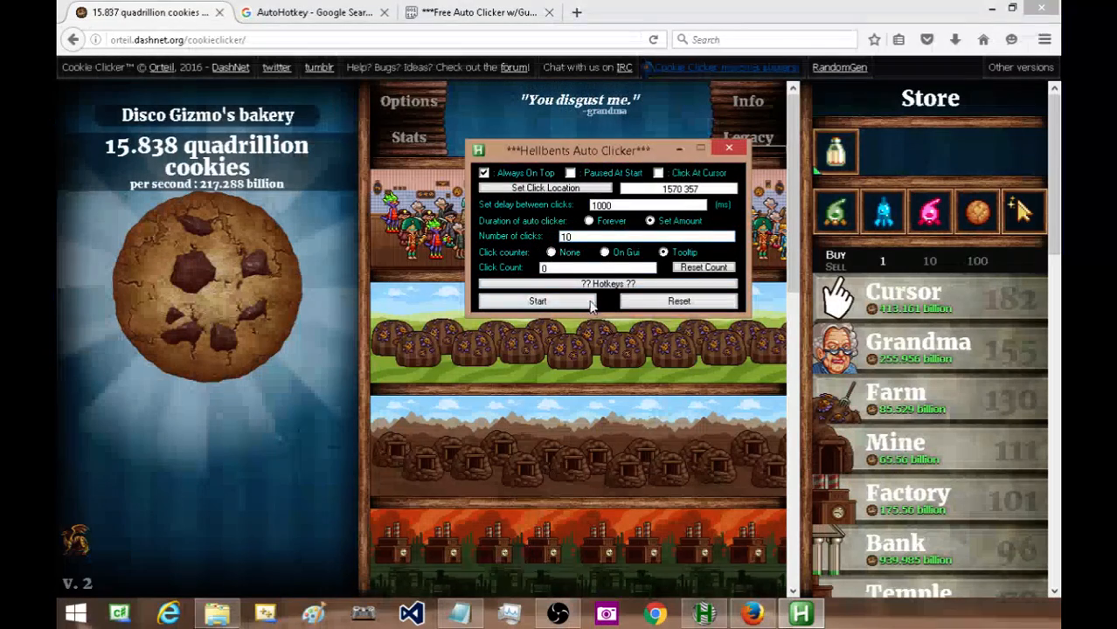
left_click(219, 288)
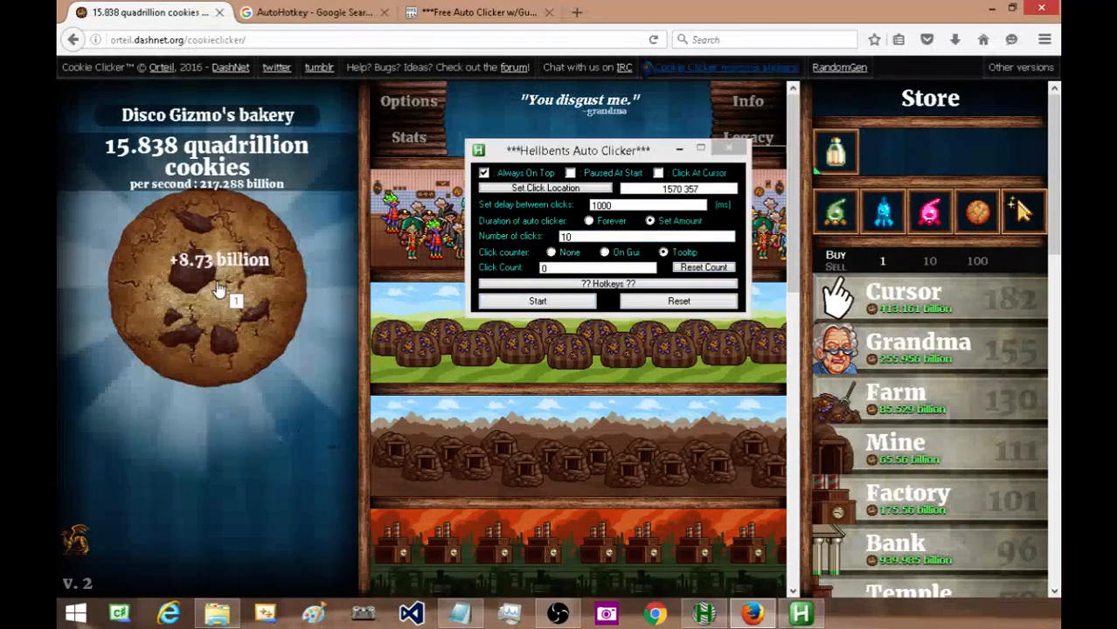
left_click(219, 289)
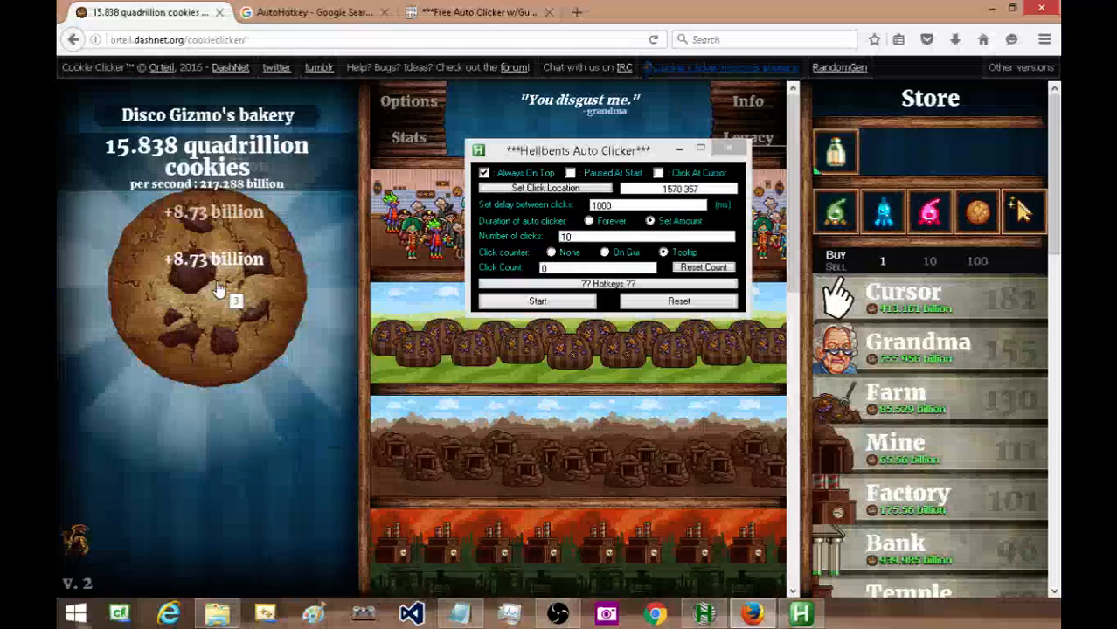
left_click(218, 289)
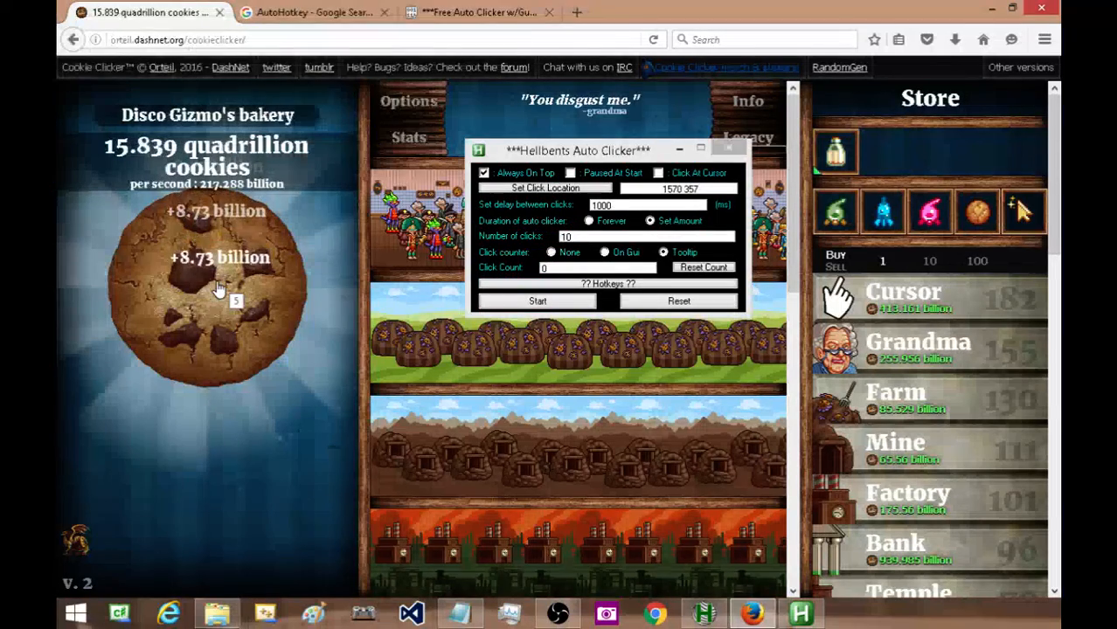
left_click(206, 288)
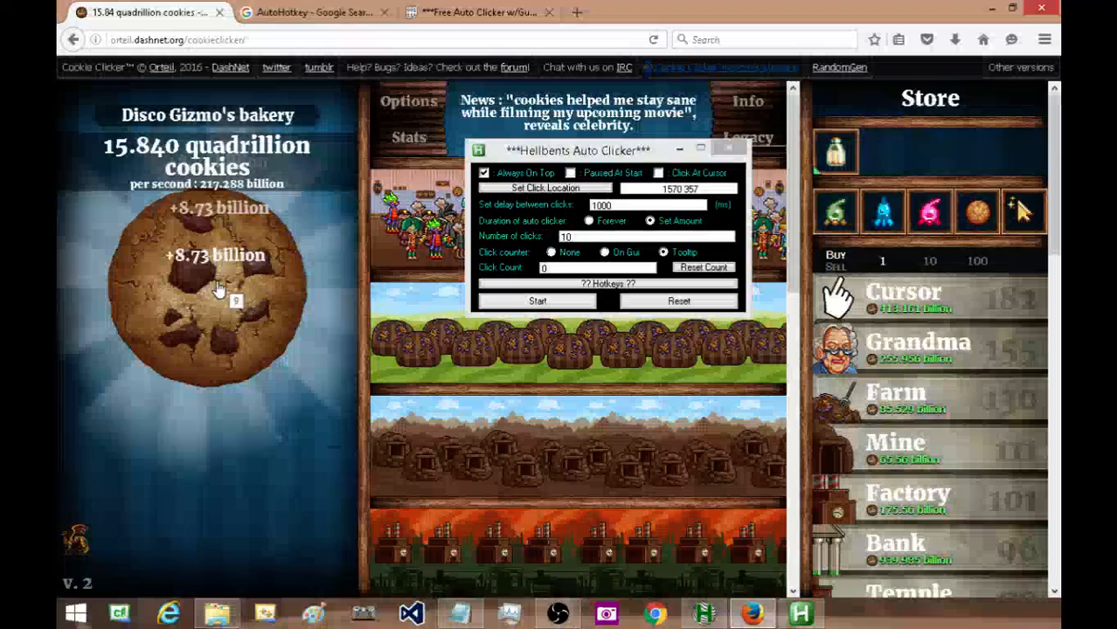
left_click(221, 288)
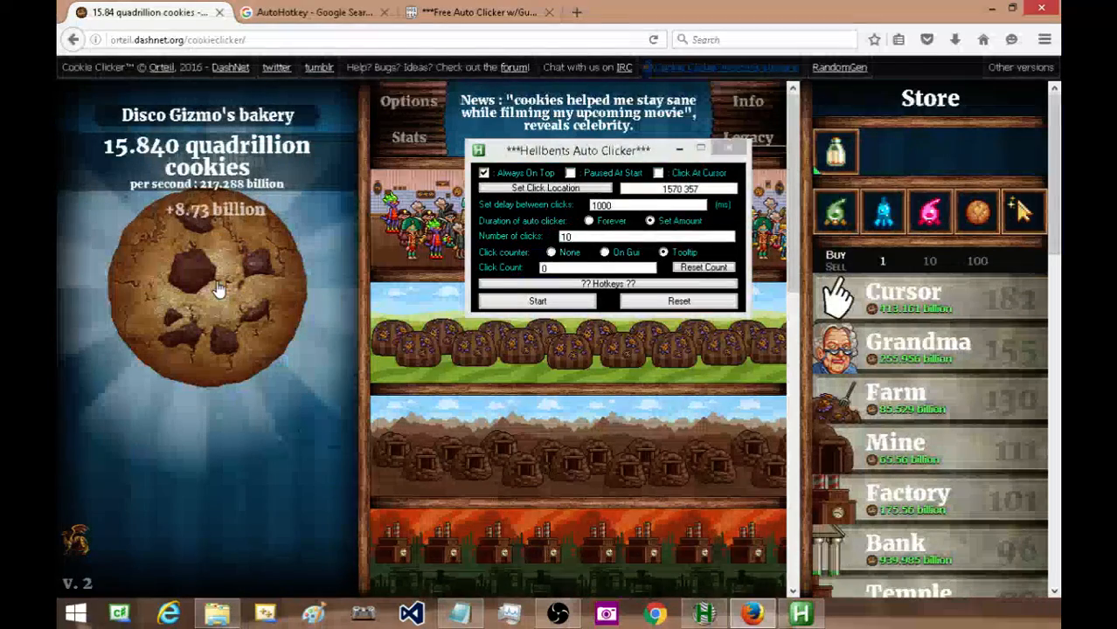
triple_click(647, 204)
type("0")
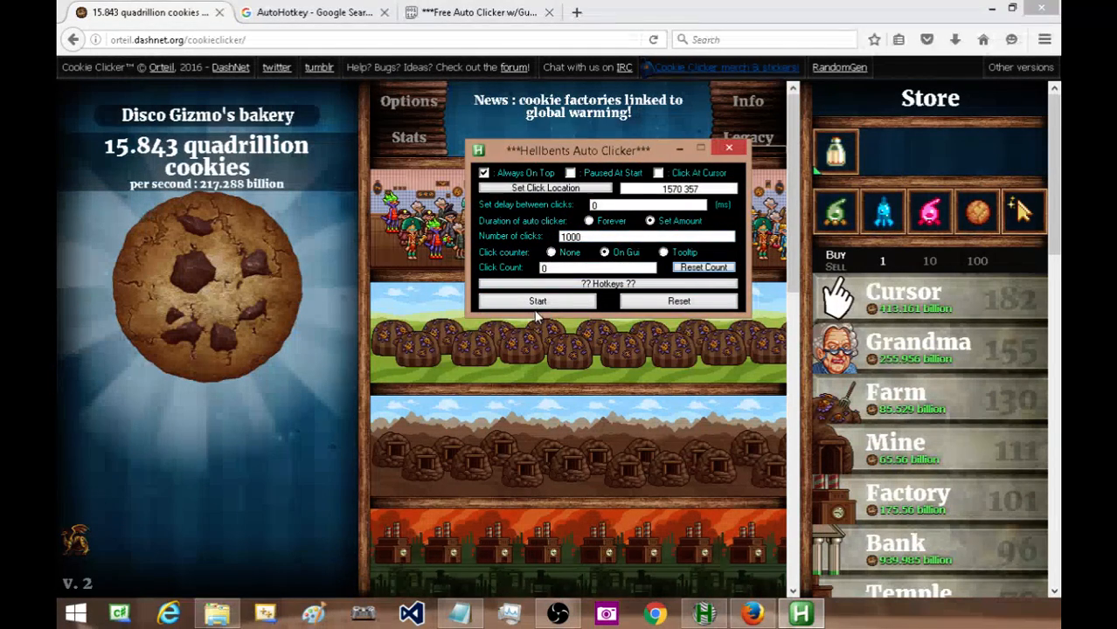
Run the 1000-click no-delay burst on the cookie, count reaching 1000.
left_click(539, 301)
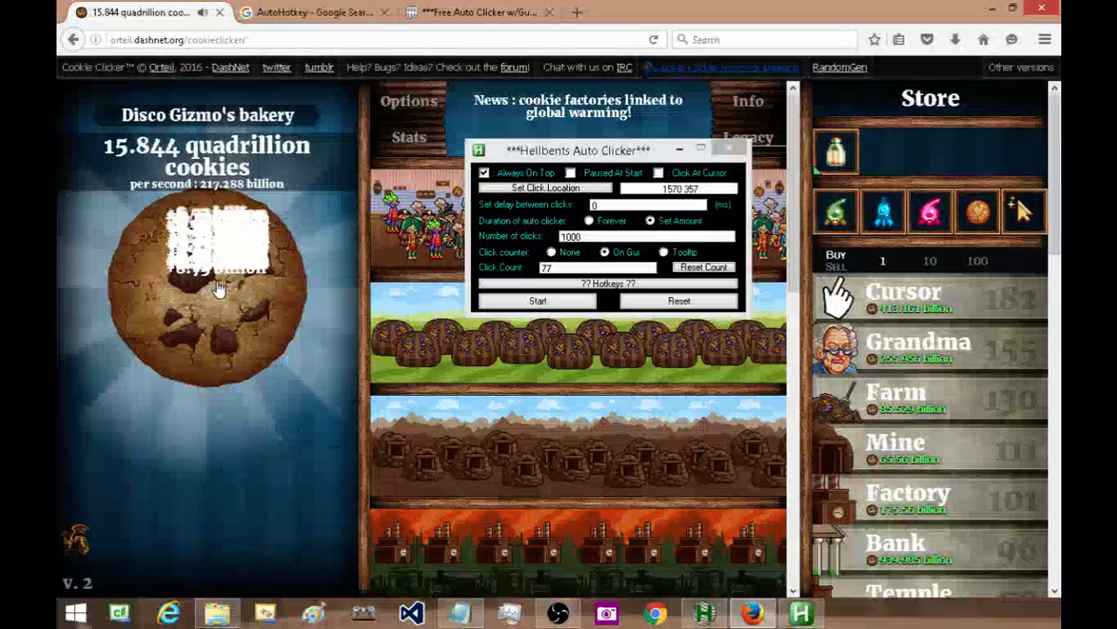
left_click(218, 288)
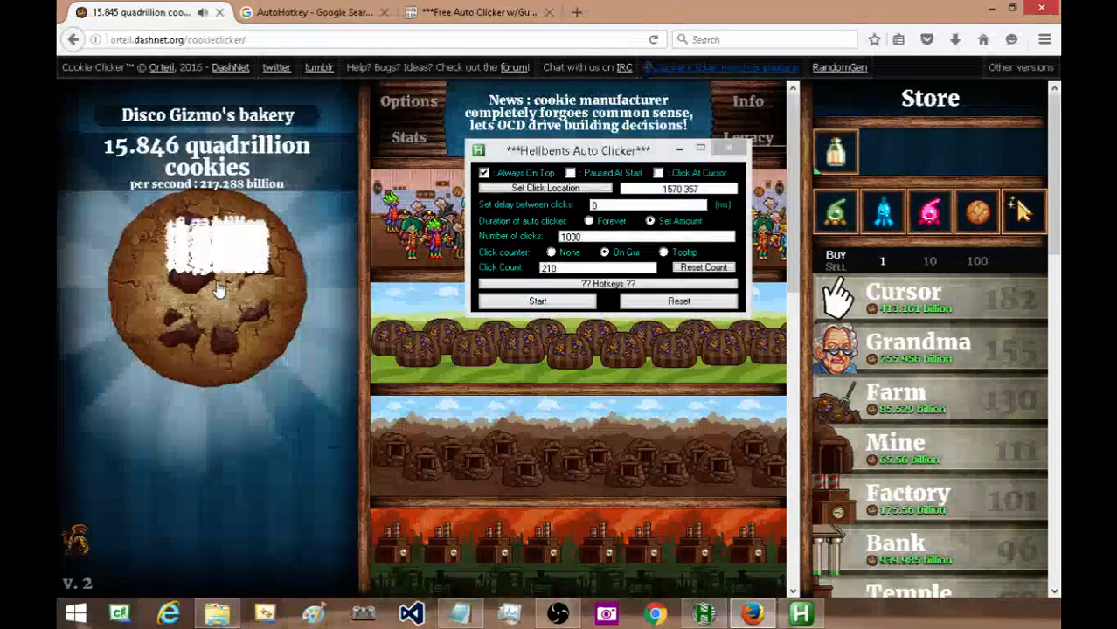
left_click(208, 280)
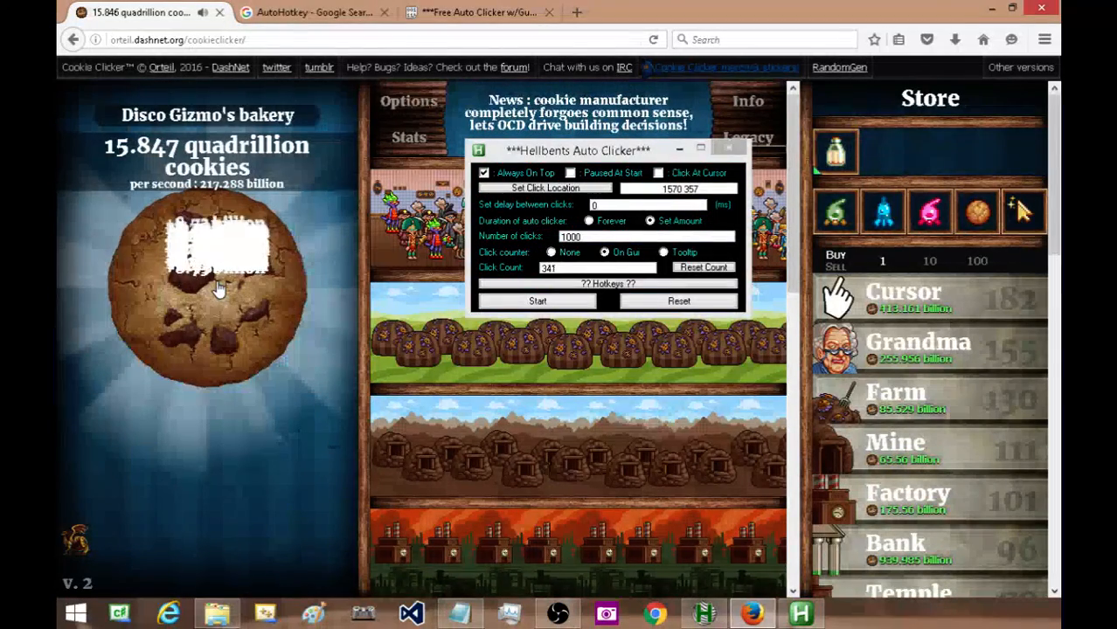
left_click(218, 288)
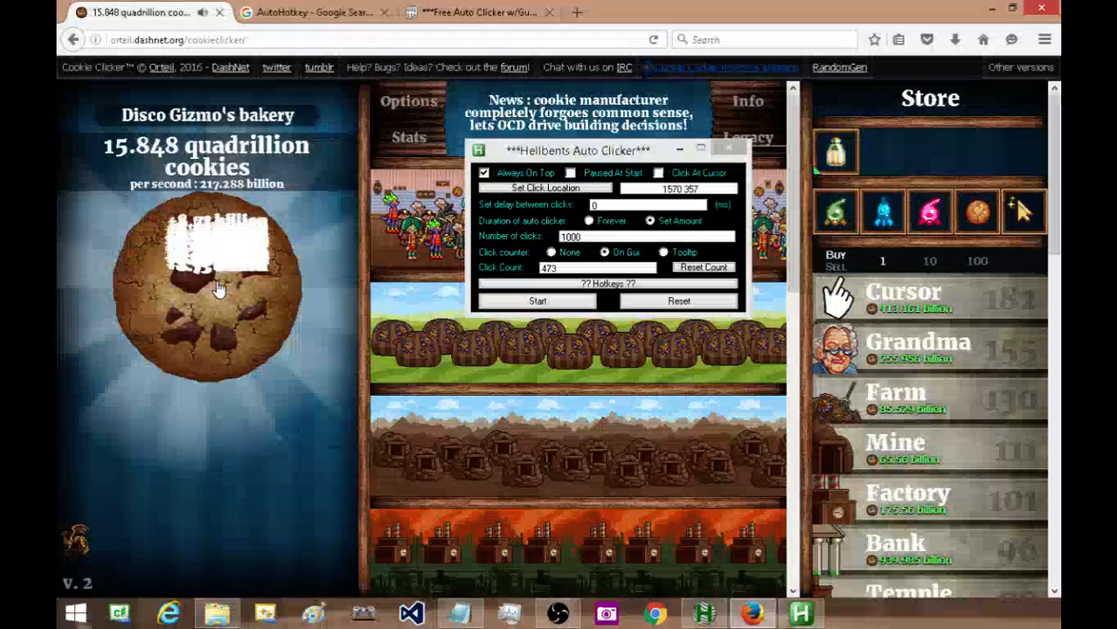
left_click(207, 288)
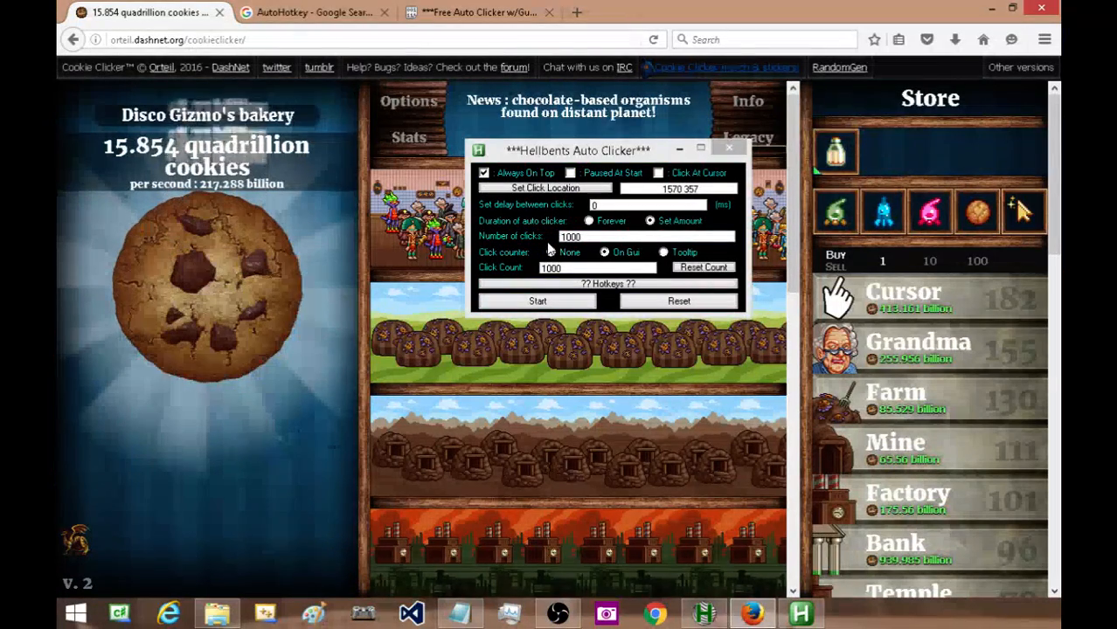
Set the click counter to None and keep clicking the cookie uncounted.
left_click(552, 251)
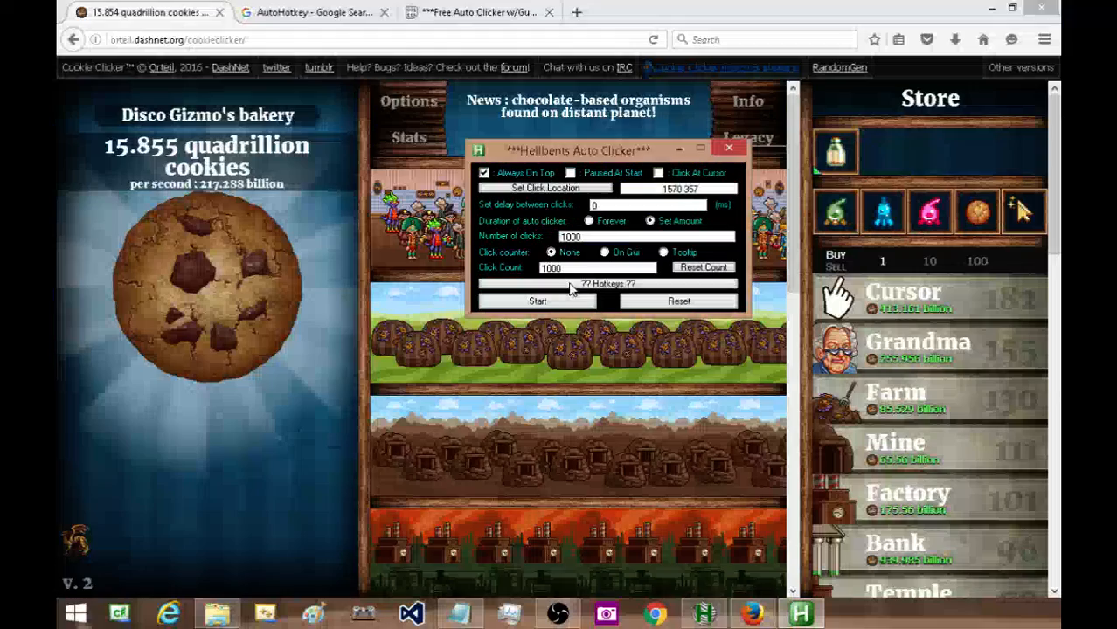
left_click(220, 288)
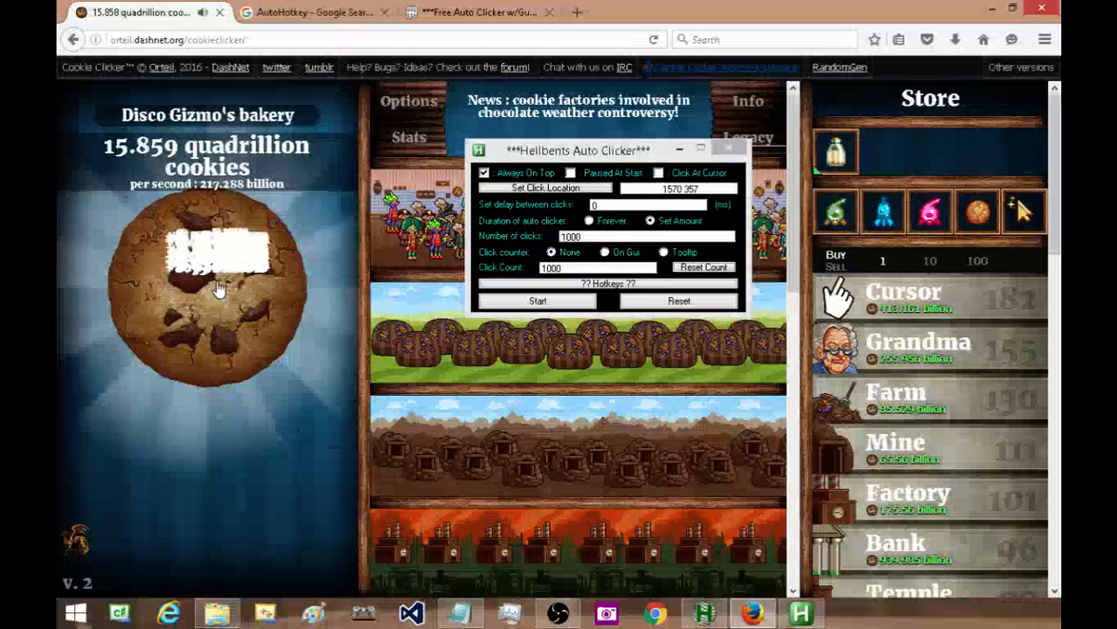
left_click(218, 289)
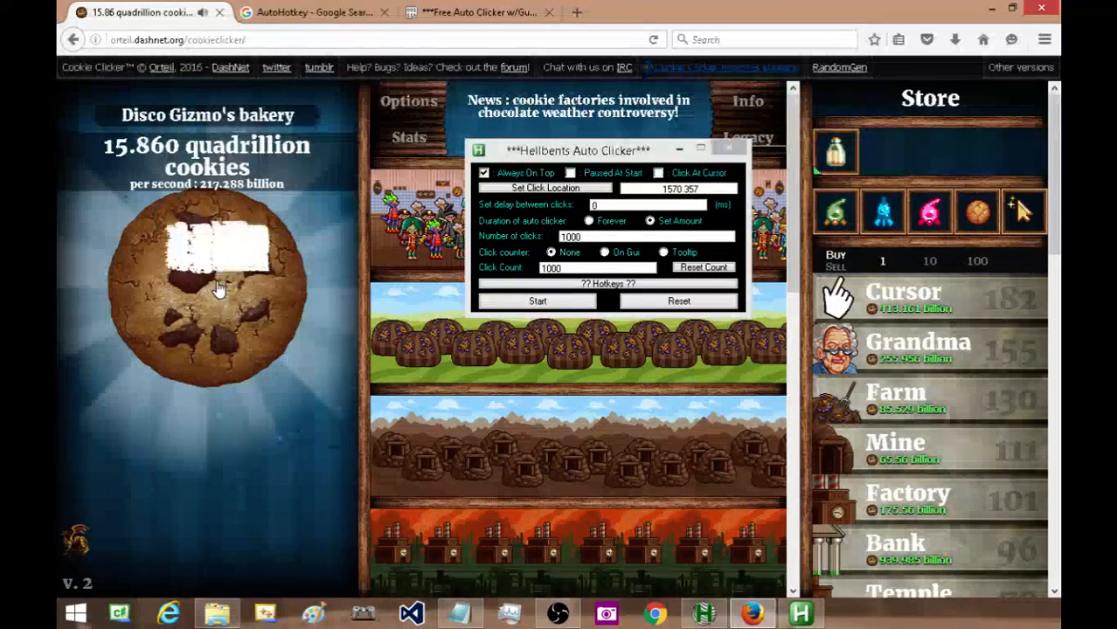
left_click(219, 288)
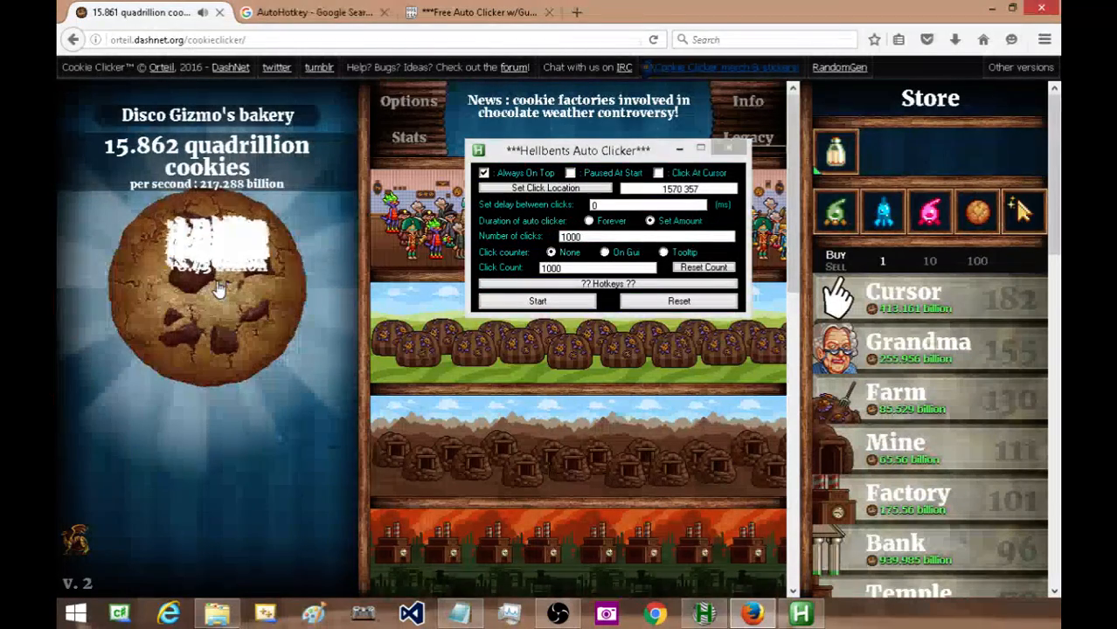
left_click(206, 289)
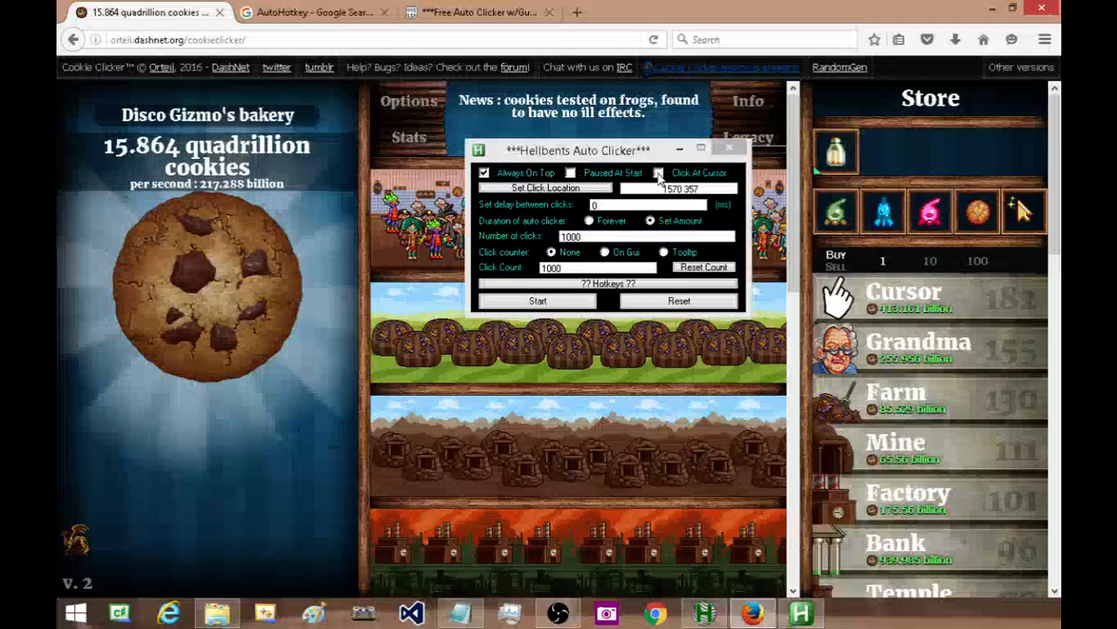
Enable Click At Cursor and On Gui counter, then run two 222-click bursts reaching 444.
left_click(657, 173)
type("222")
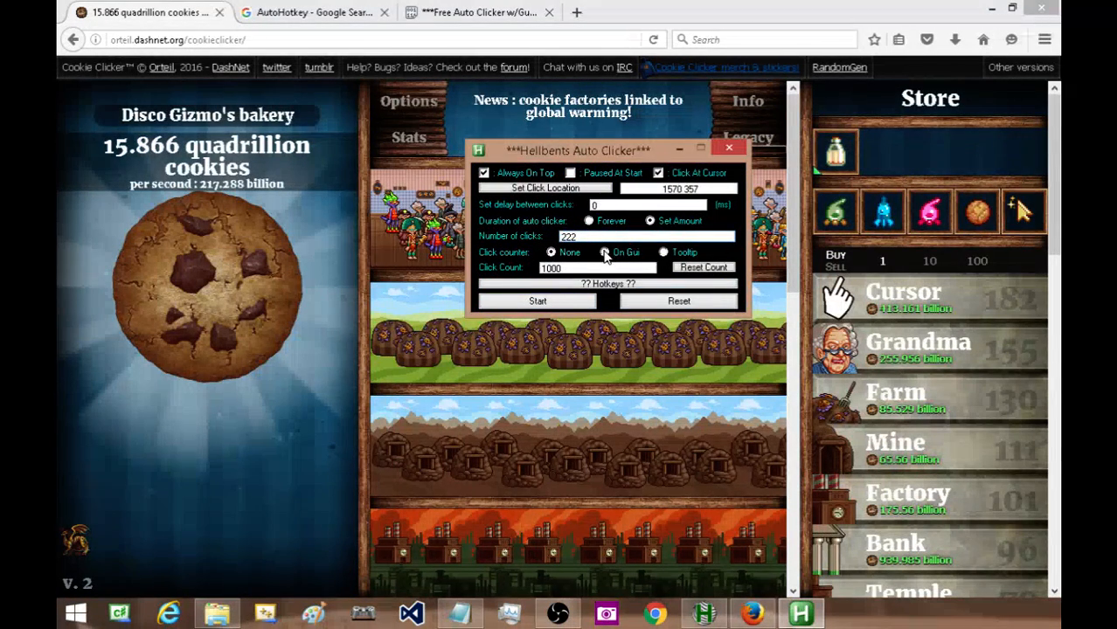
left_click(665, 251)
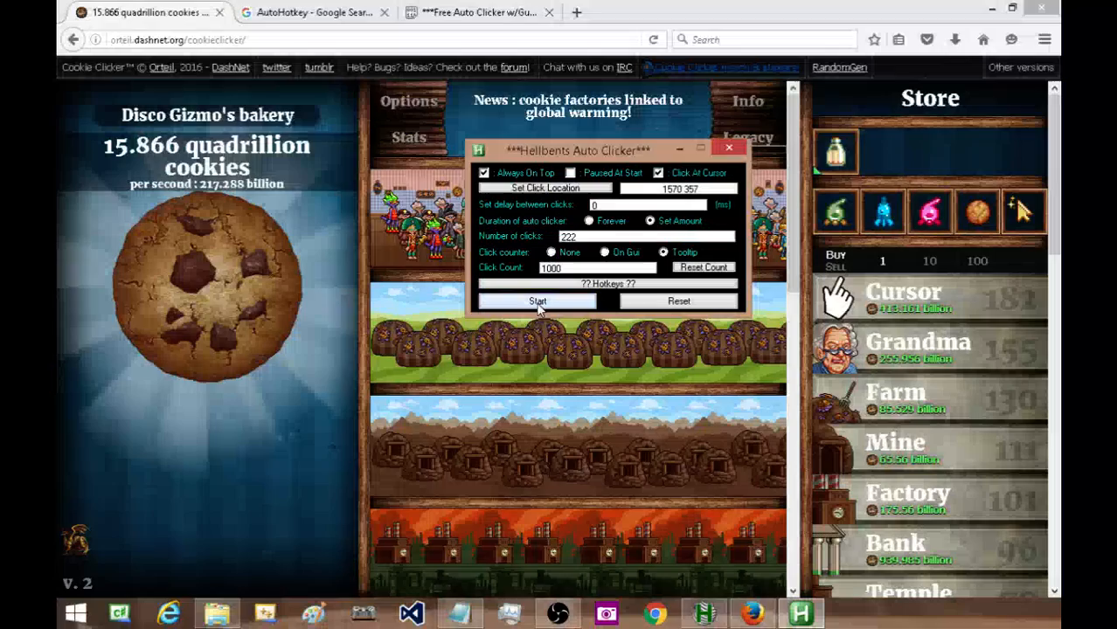
left_click(536, 301)
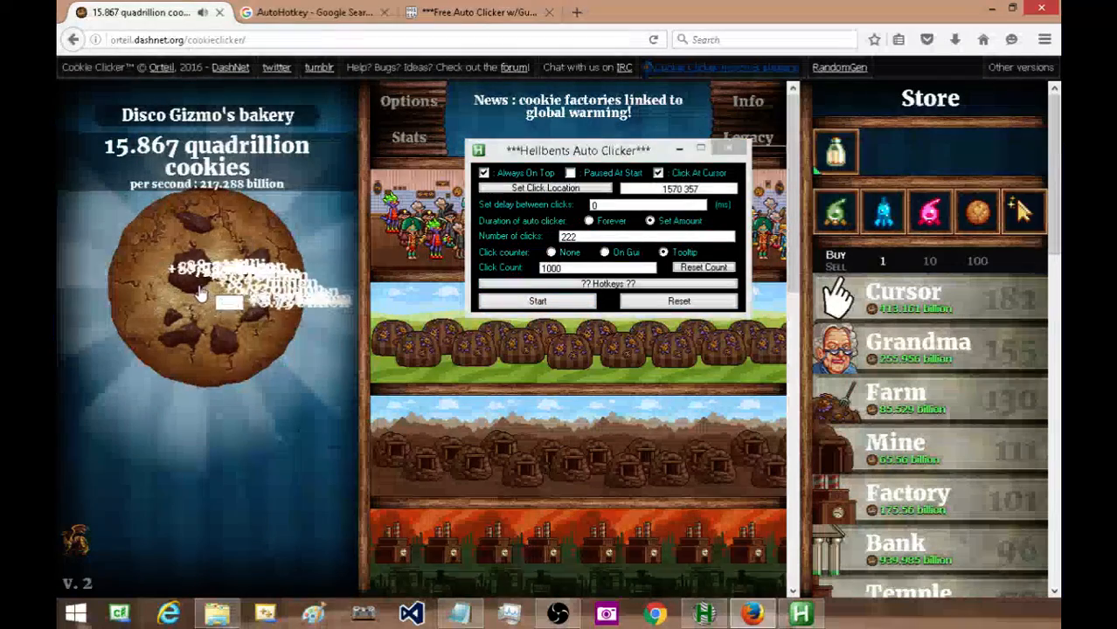
left_click(208, 289)
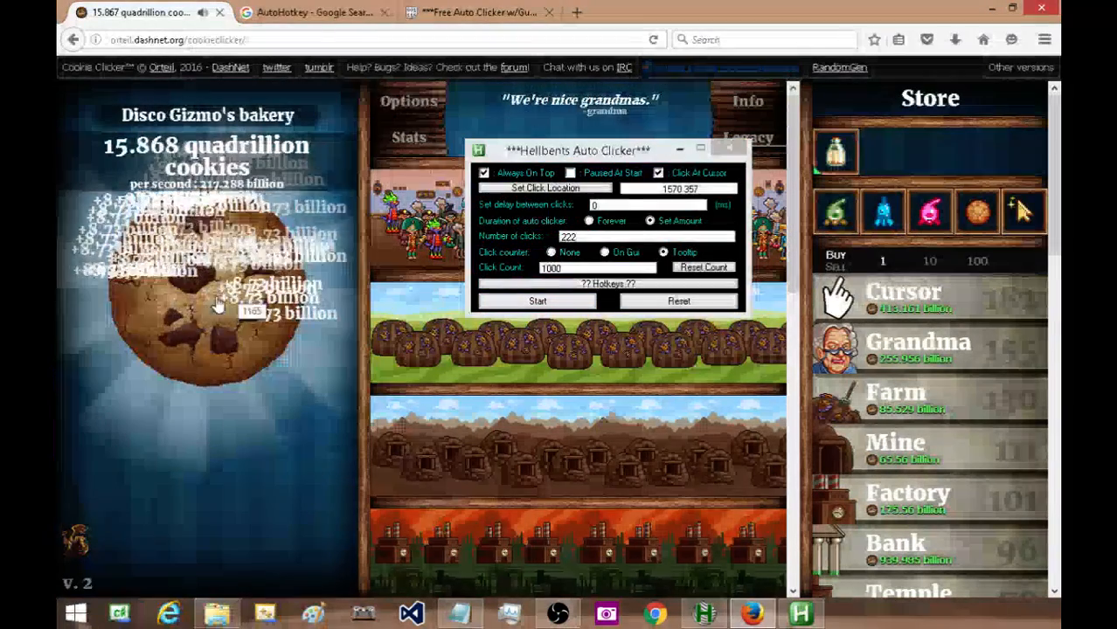
left_click(219, 306)
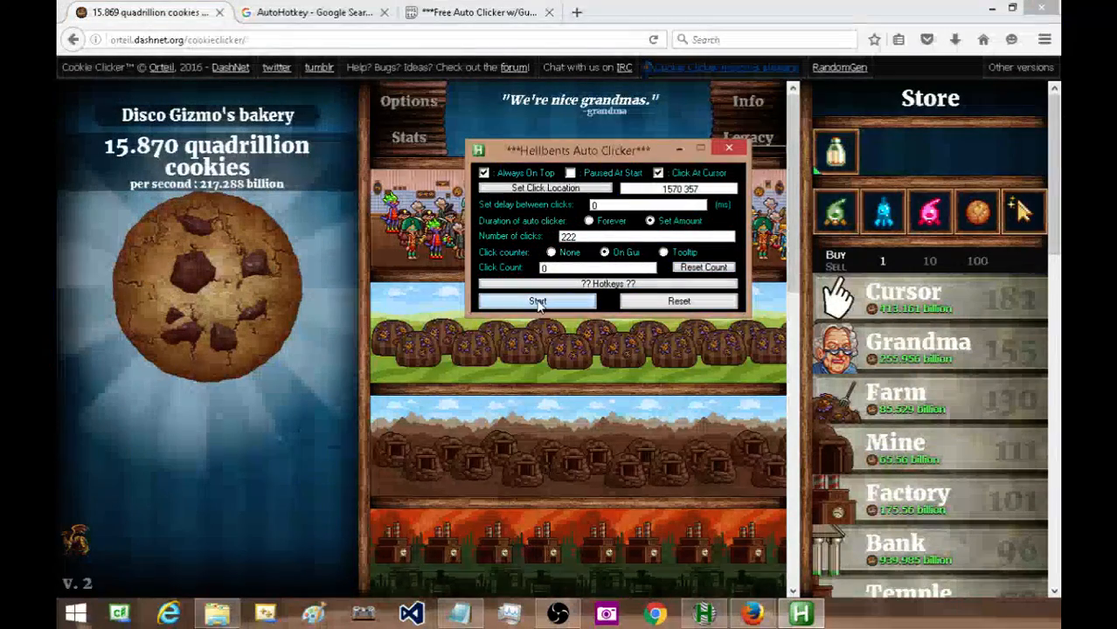
left_click(537, 301)
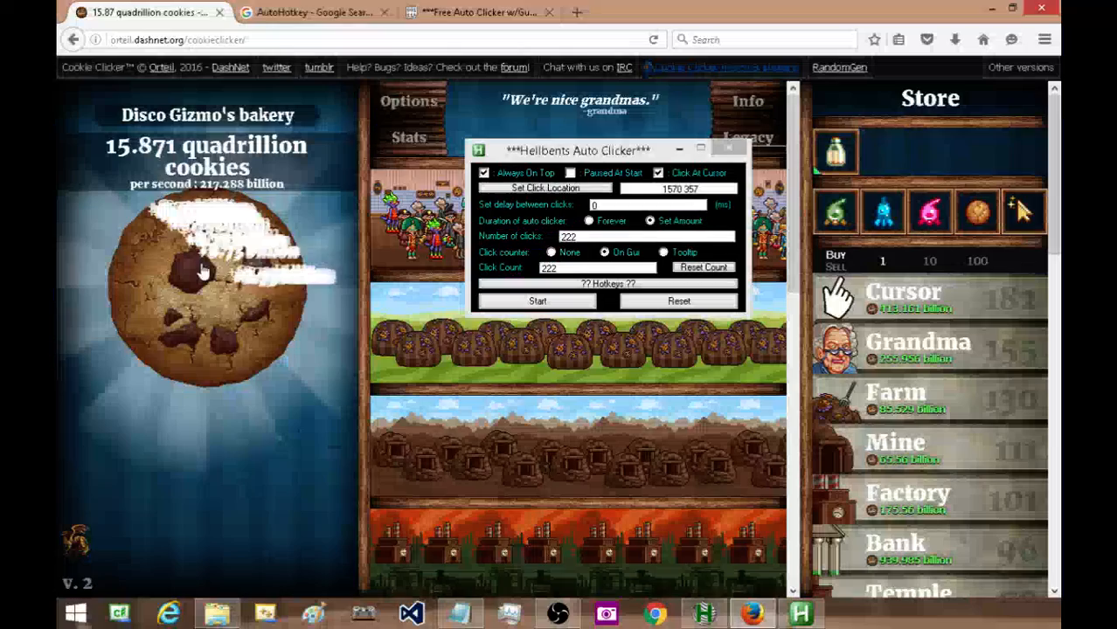
left_click(208, 280)
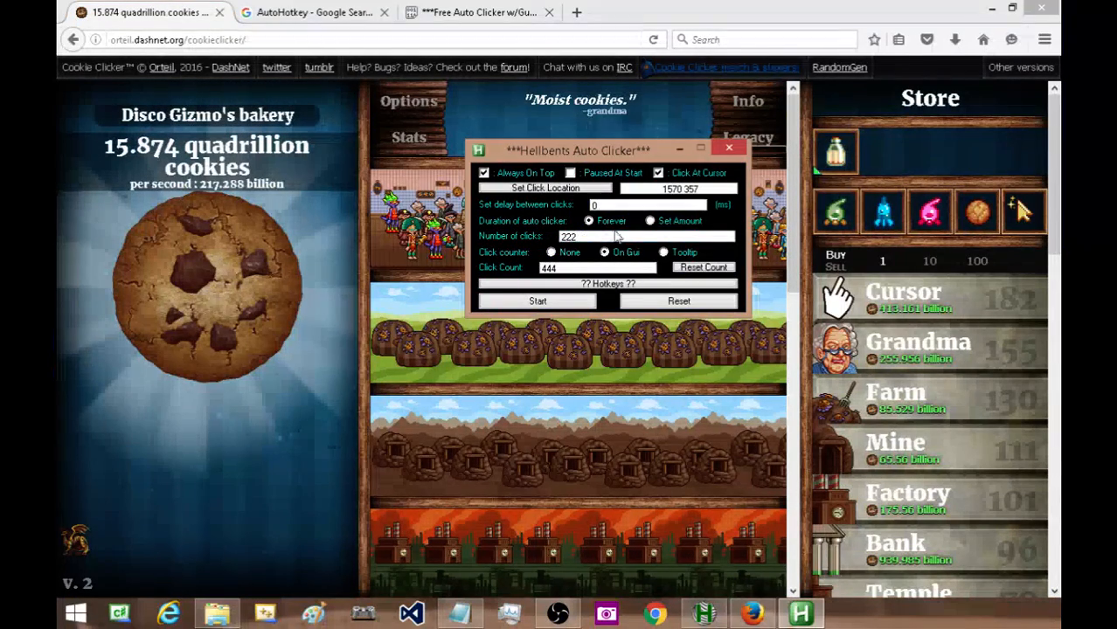
Run further 222-click bursts past 1,000 clicks, then view and dismiss the hotkey help message.
left_click(231, 304)
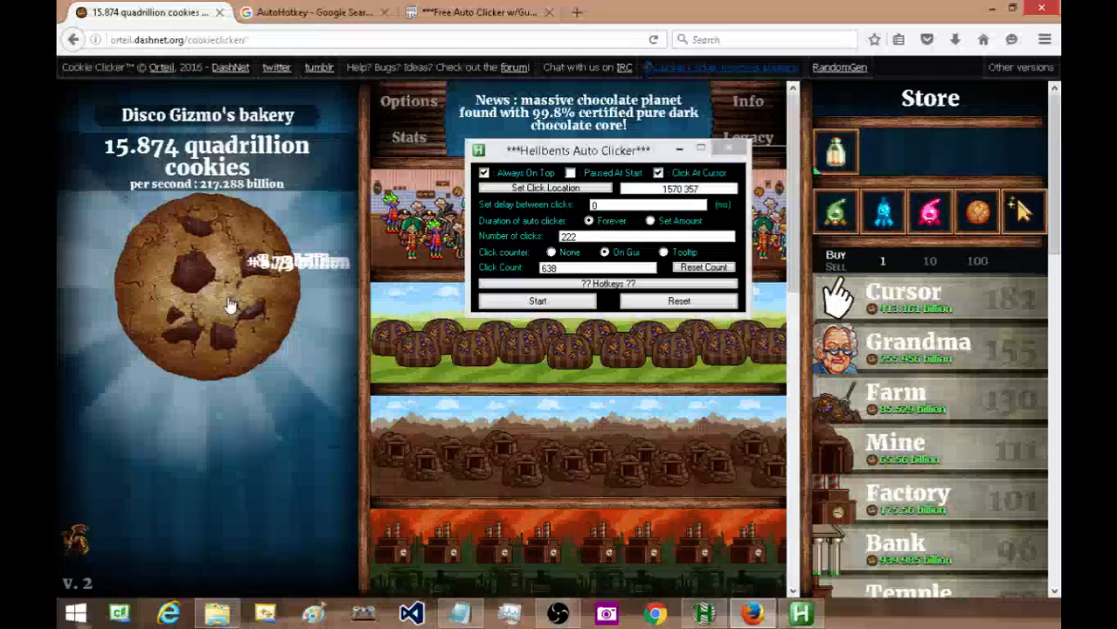
left_click(208, 288)
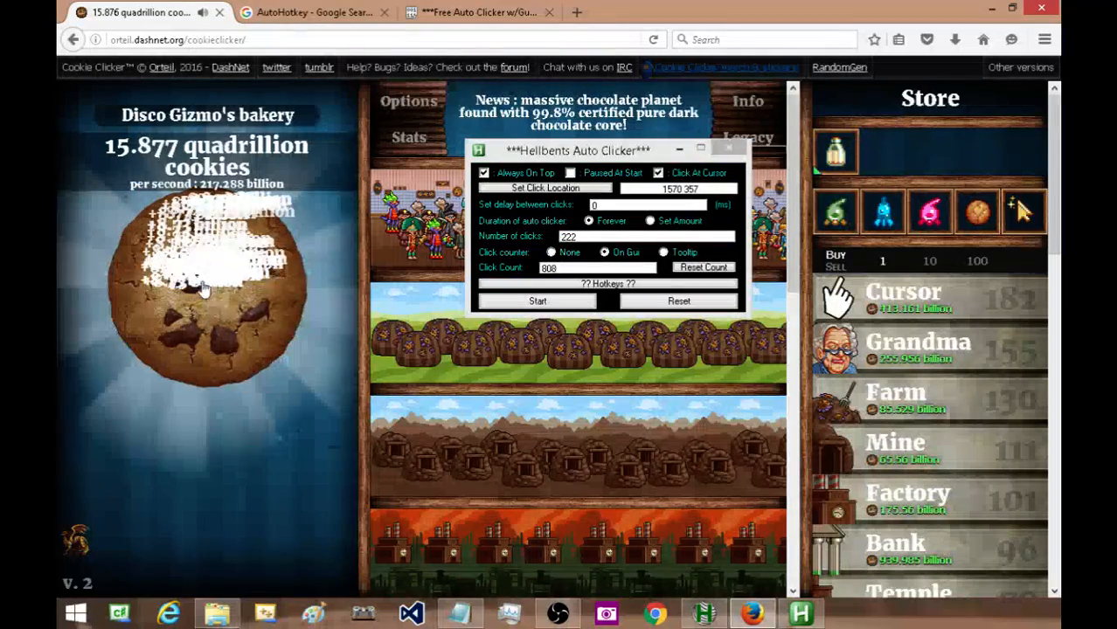
left_click(208, 288)
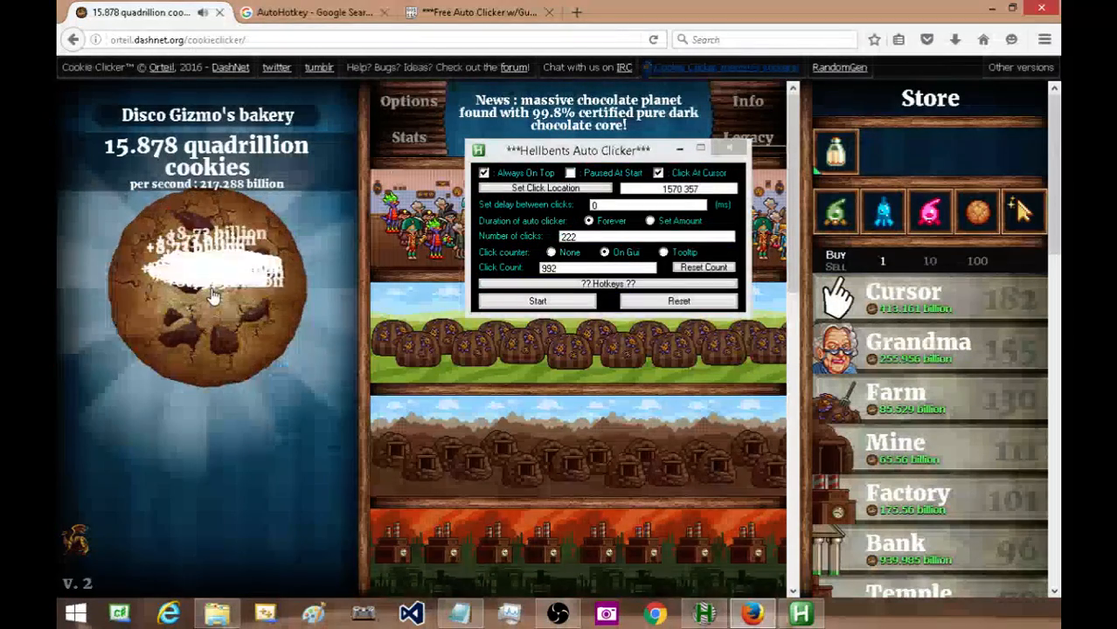
left_click(219, 301)
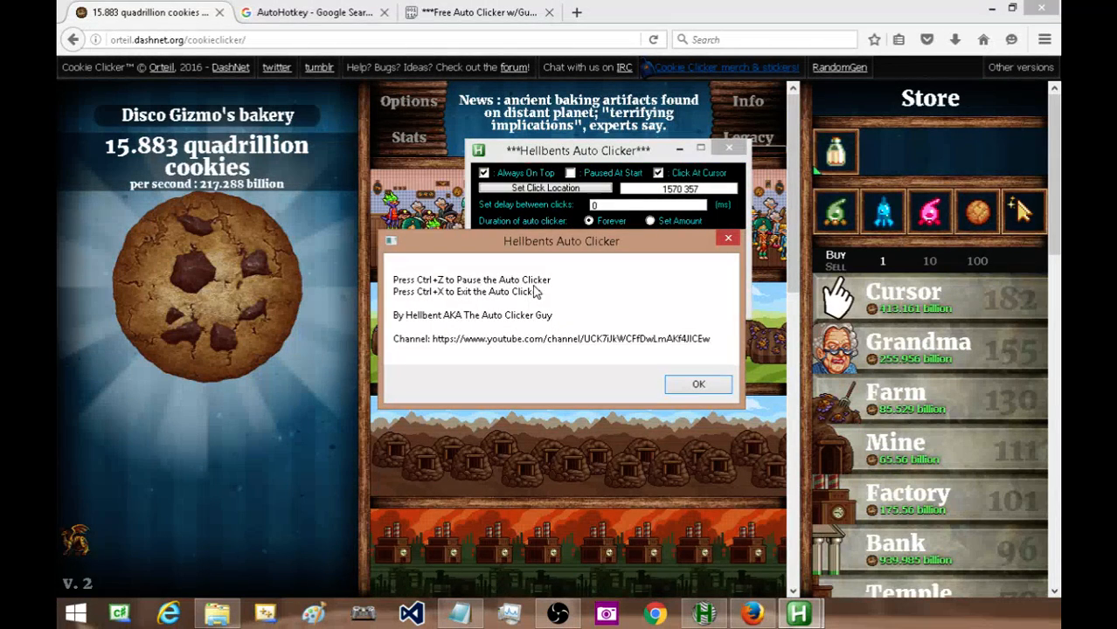
mouse_move(490, 300)
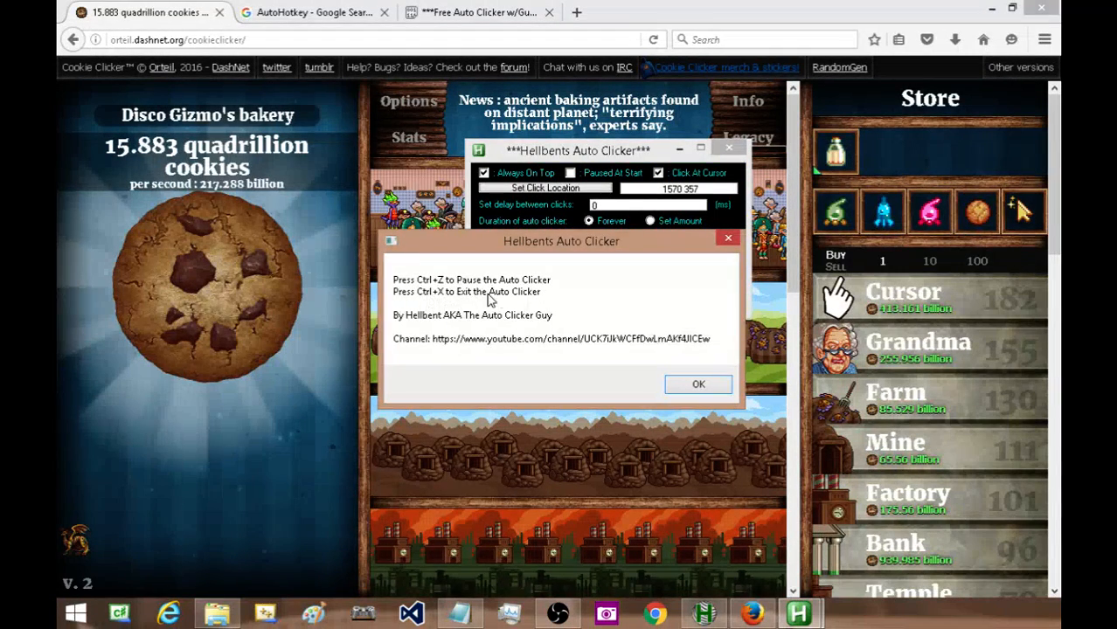
left_click(699, 385)
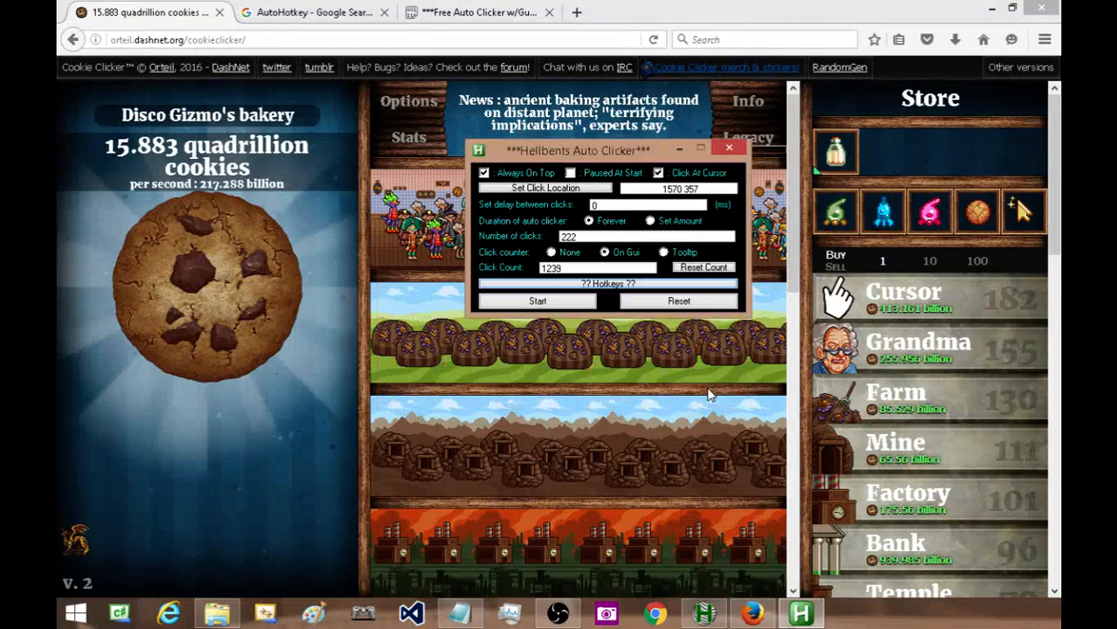
mouse_move(731, 147)
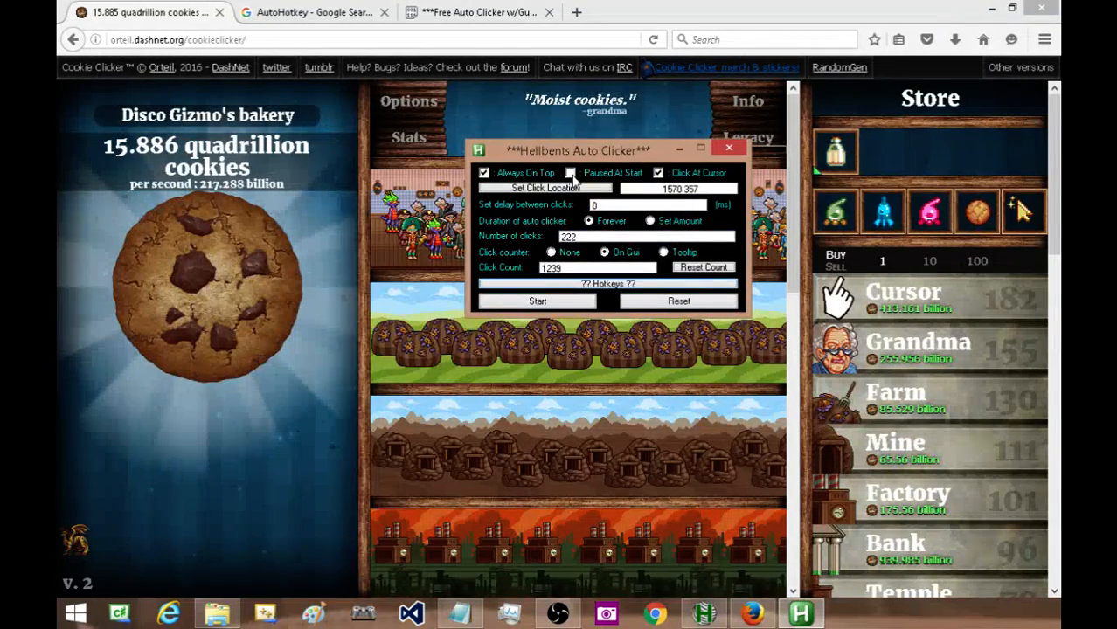
left_click(570, 173)
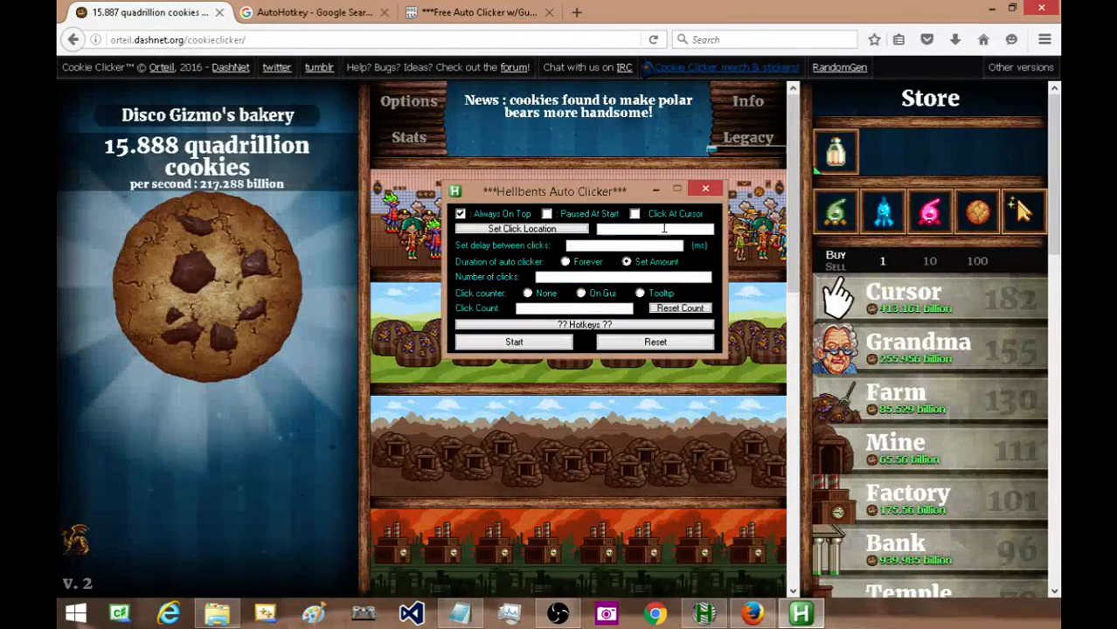
Set Click At Cursor, delay 11 ms and 222 clicks, then run twice to 444.
left_click(547, 214)
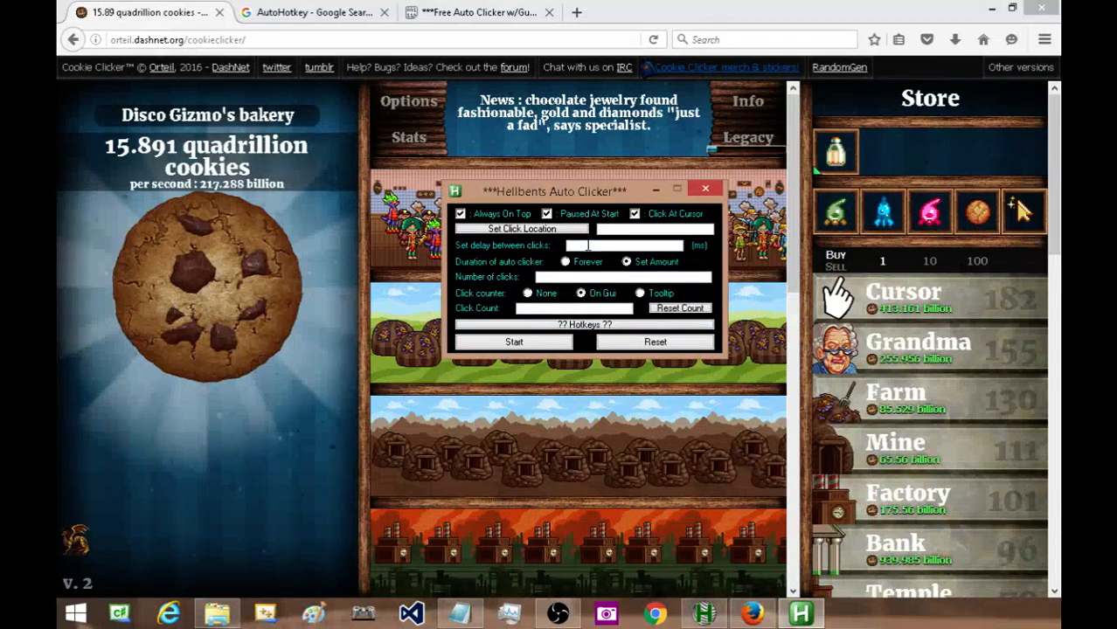
type("11")
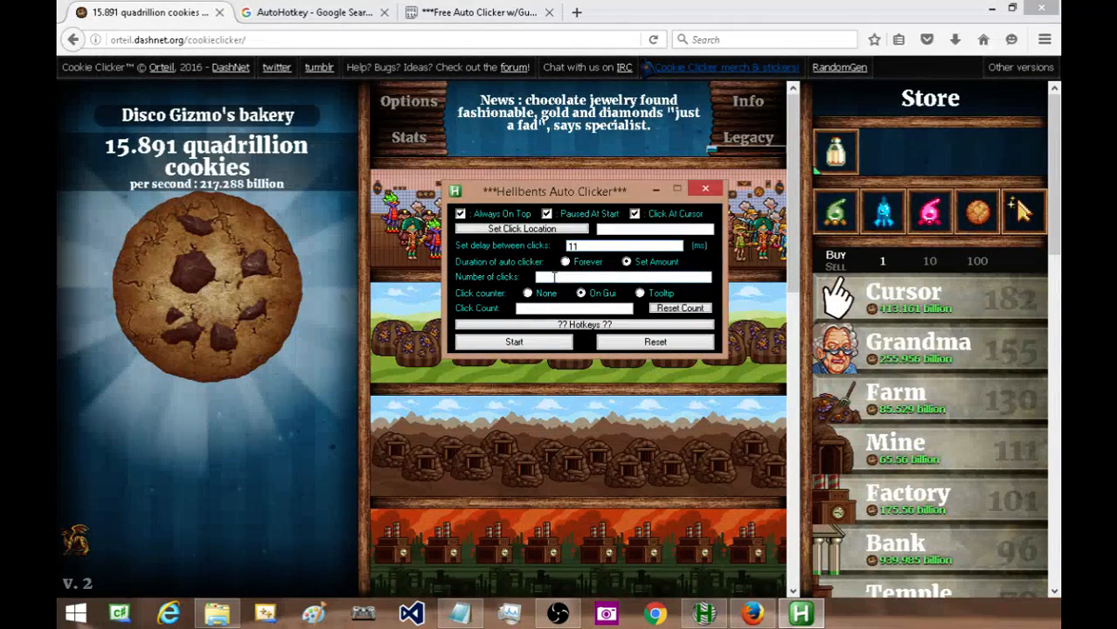
type("222")
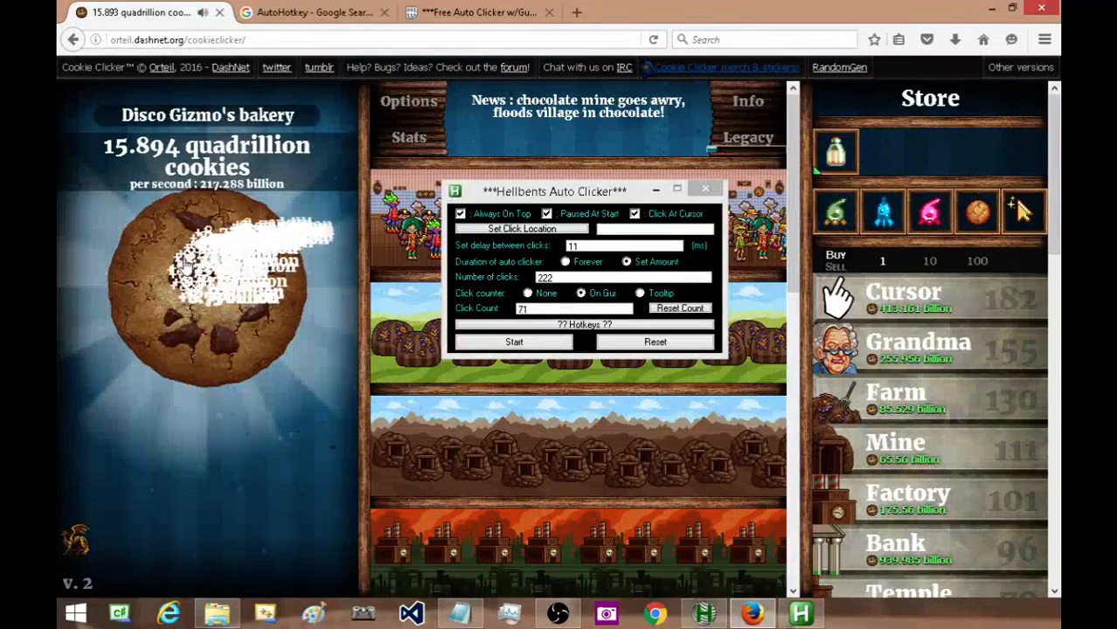
left_click(208, 336)
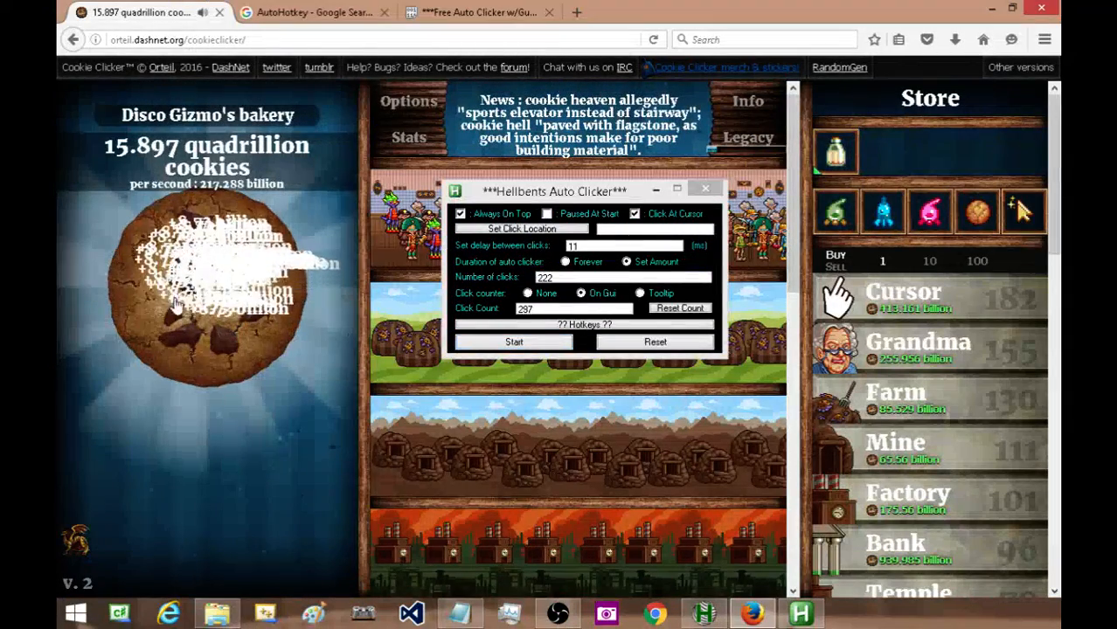
left_click(208, 289)
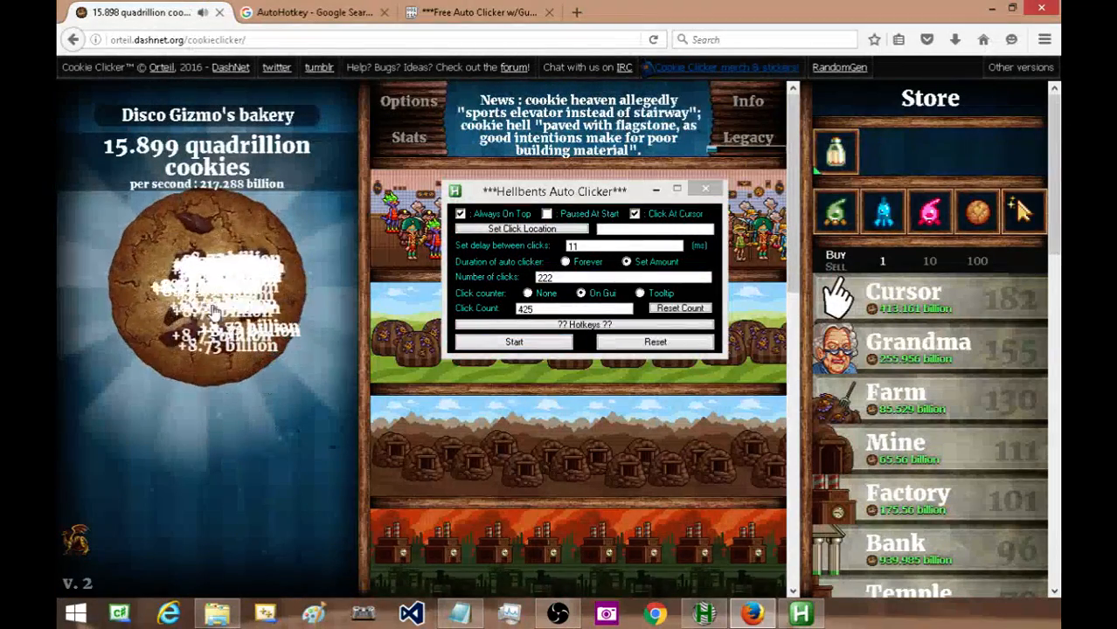
left_click(209, 293)
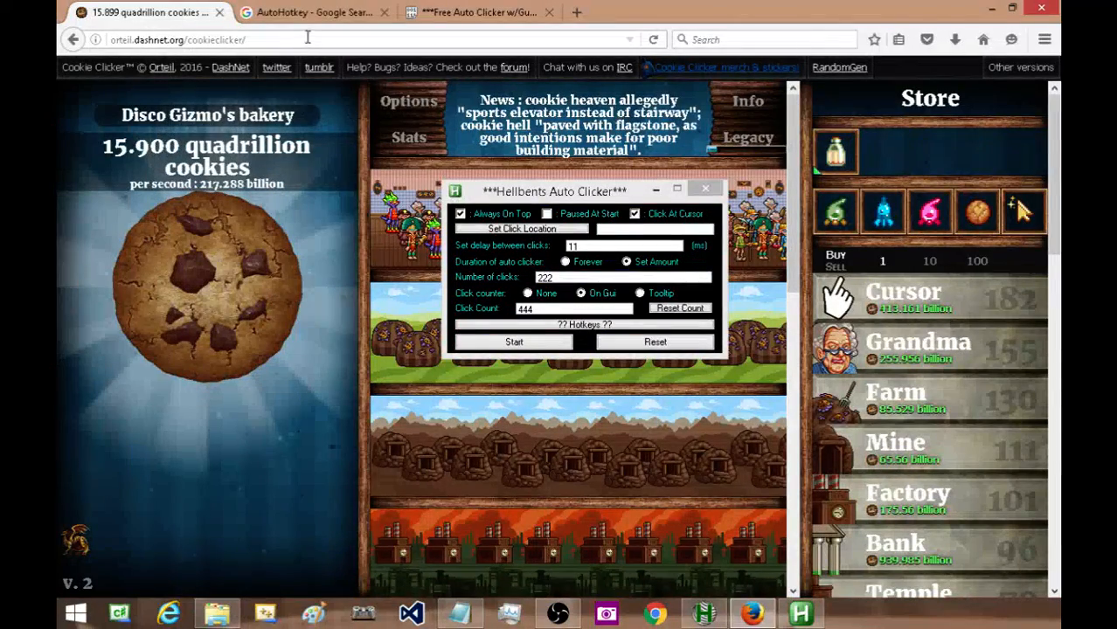
mouse_move(313, 12)
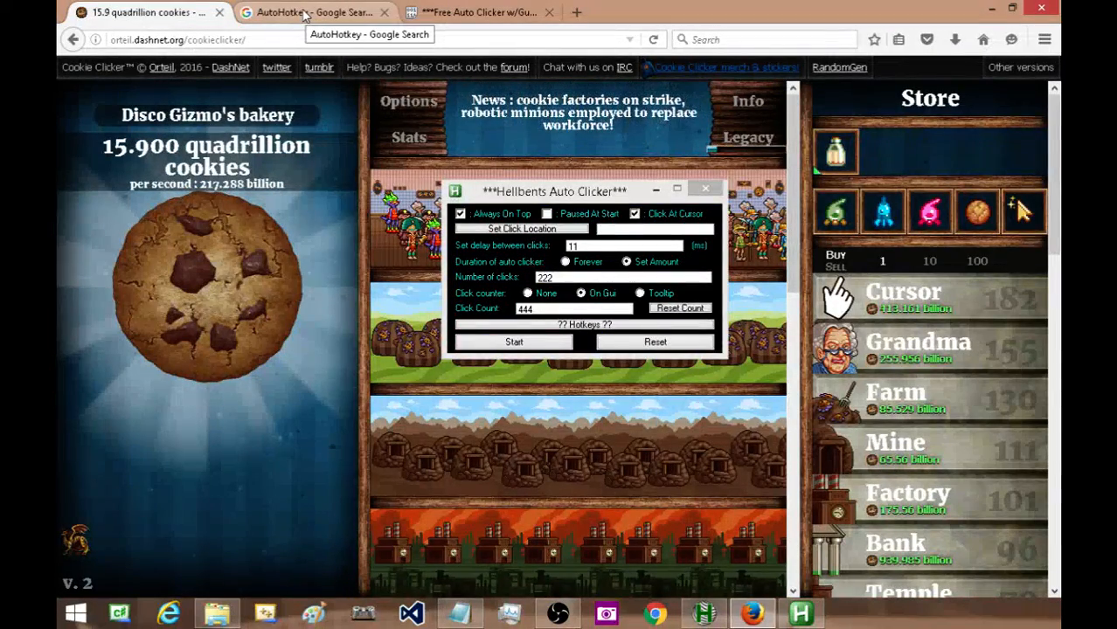
Close the clicker, open autohotkey.com from the Google results and reveal its download versions.
left_click(315, 12)
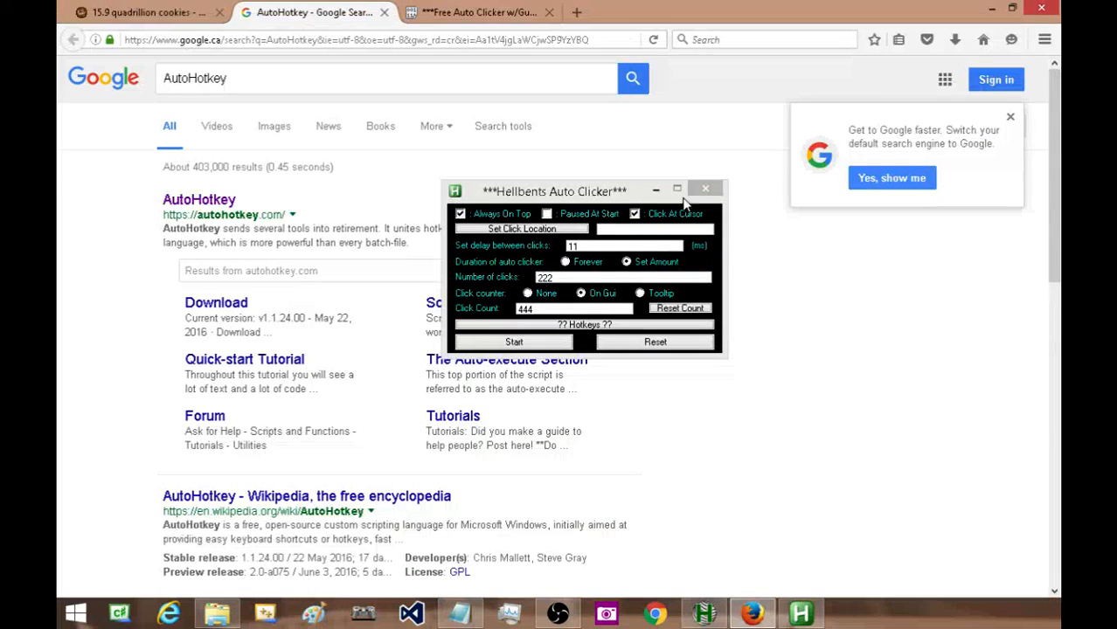
left_click(706, 188)
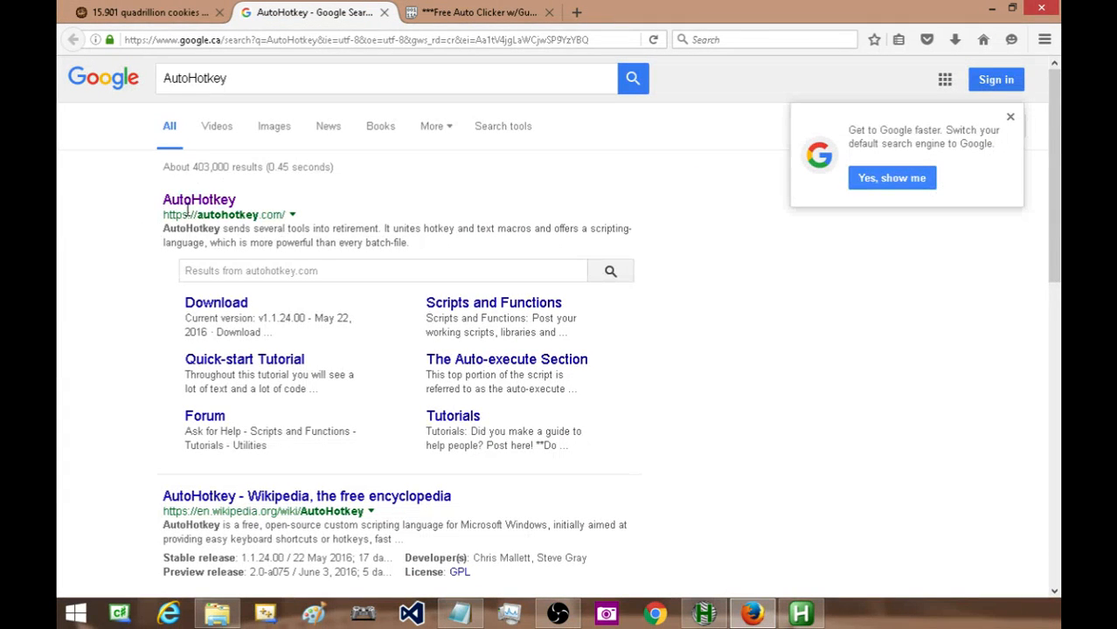
left_click(199, 200)
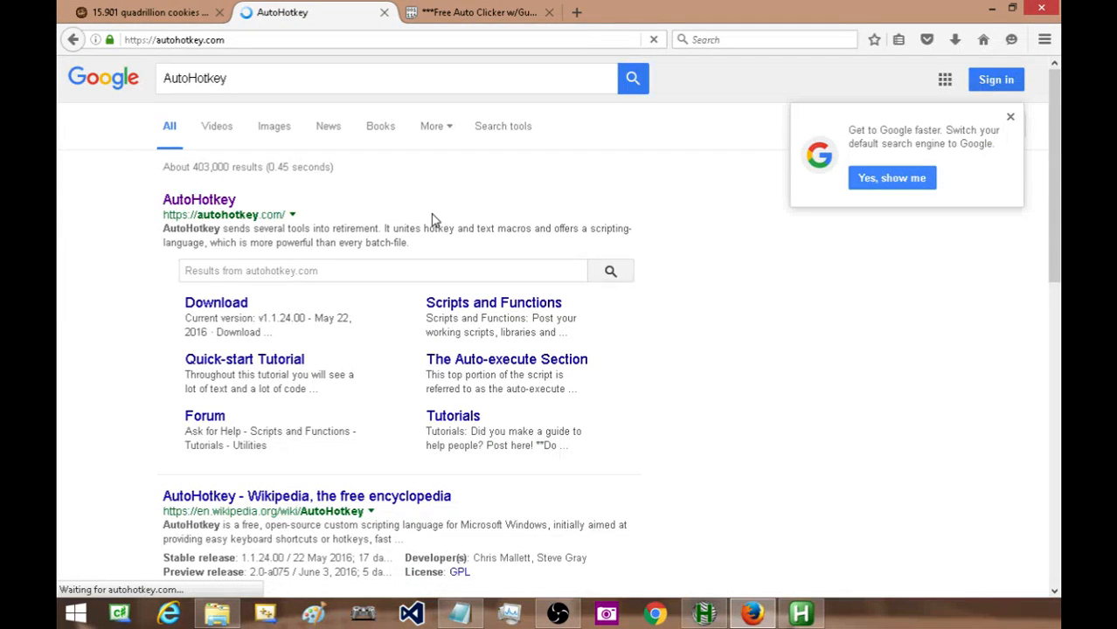
left_click(200, 200)
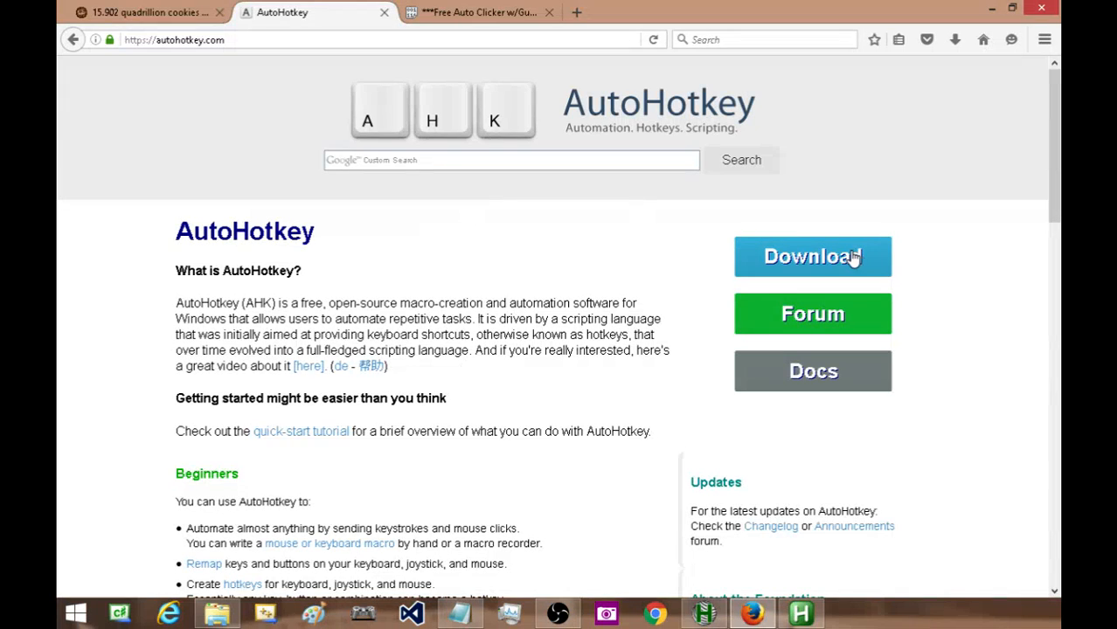
left_click(813, 256)
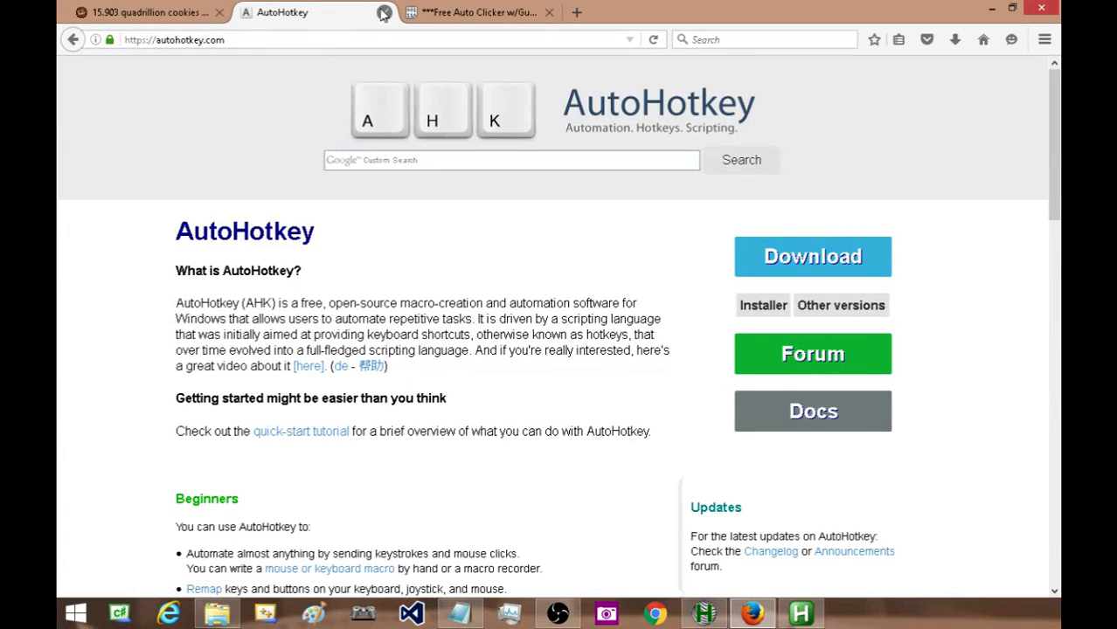
mouse_move(383, 13)
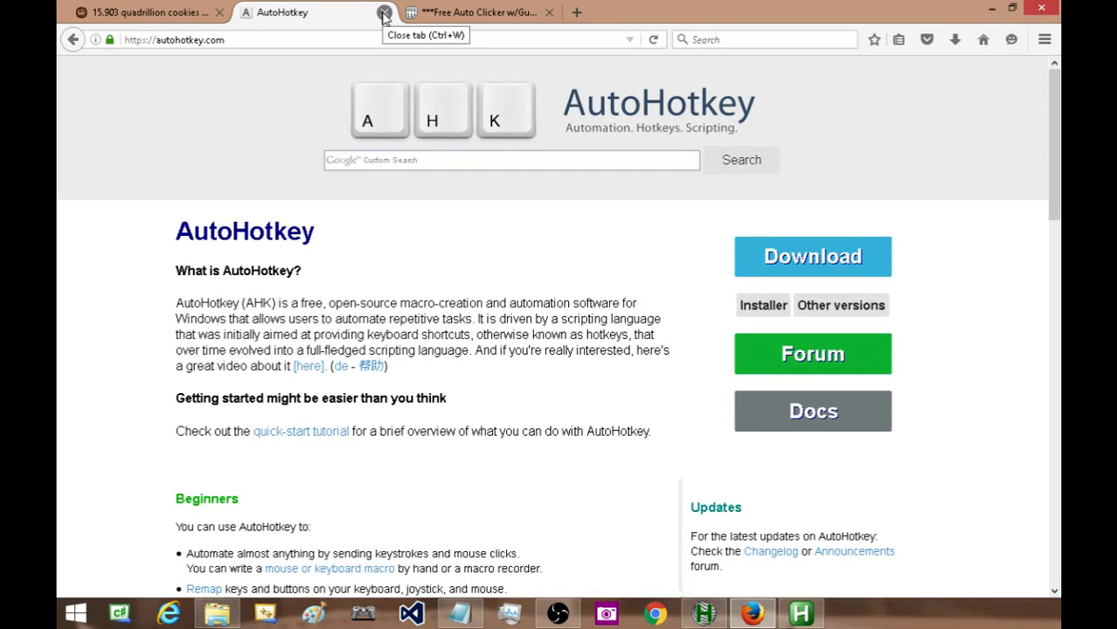
mouse_move(479, 12)
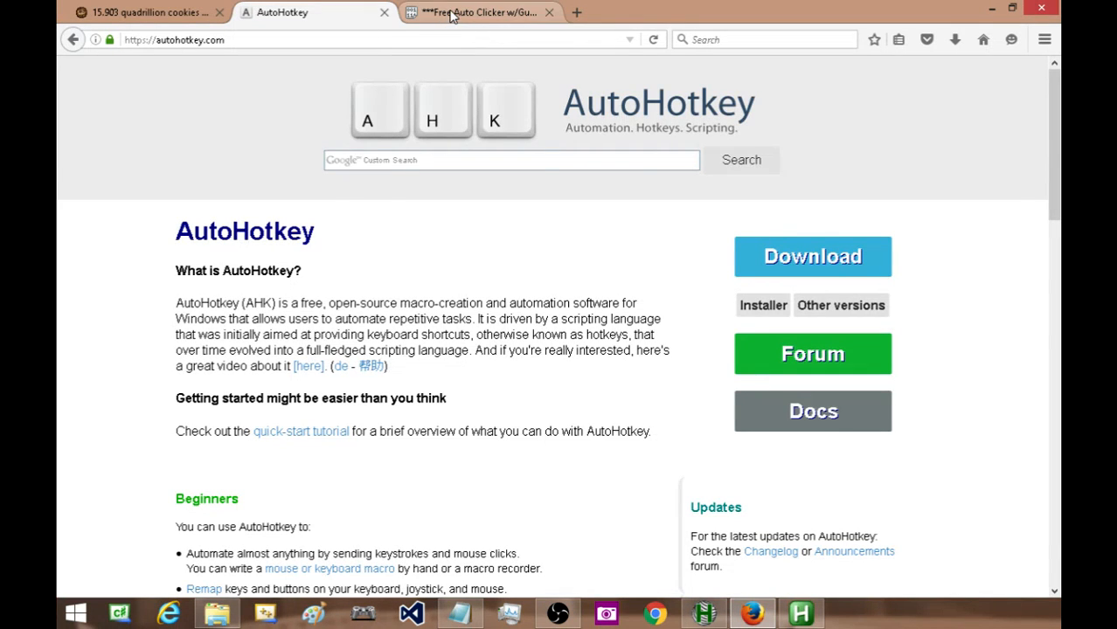
Switch to the Pastebin page and scroll to the raw code box of the script.
left_click(479, 12)
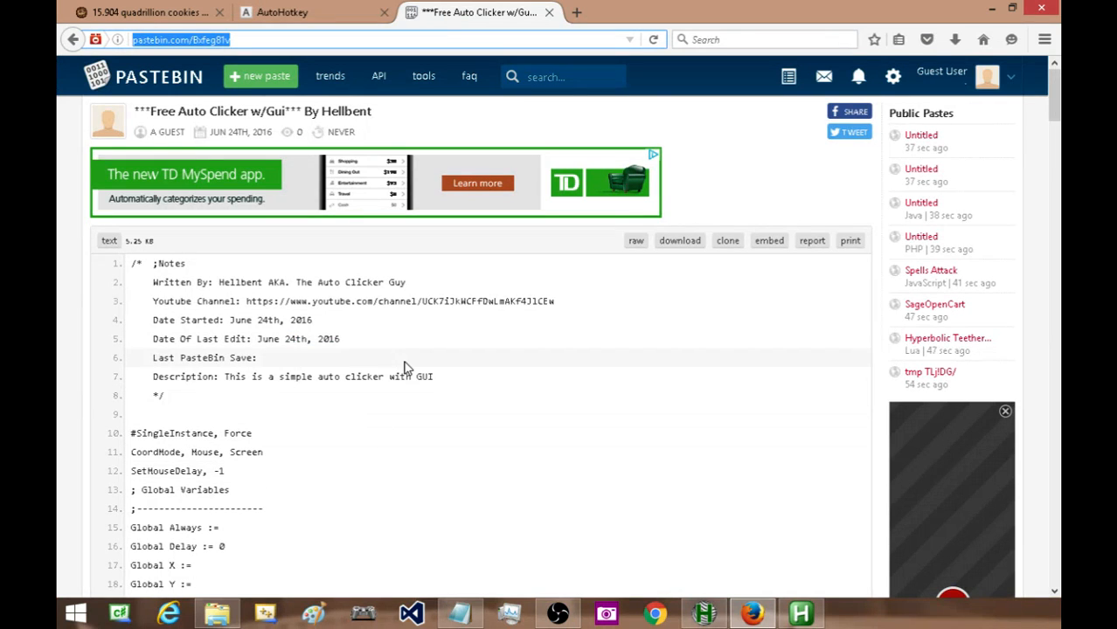
mouse_move(423, 339)
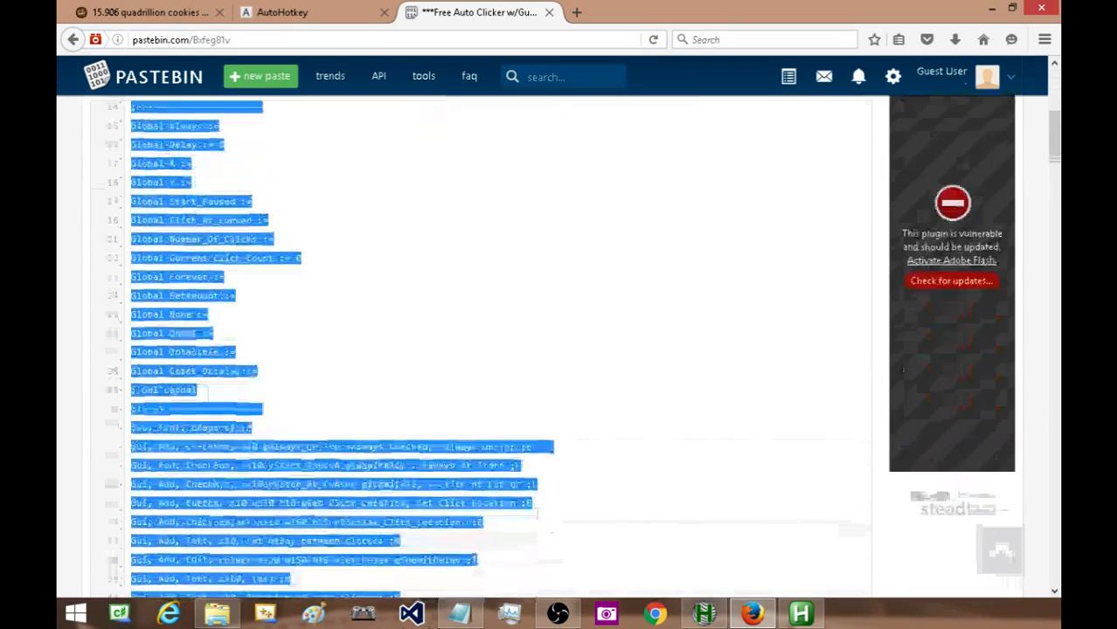
scroll("down", 3)
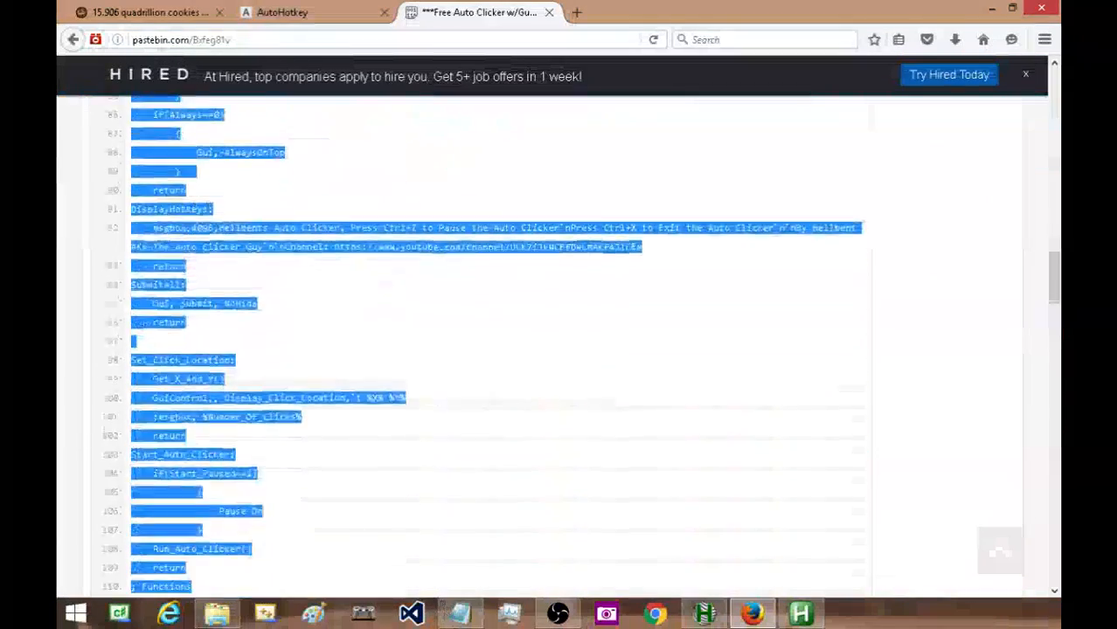
scroll("down", 3)
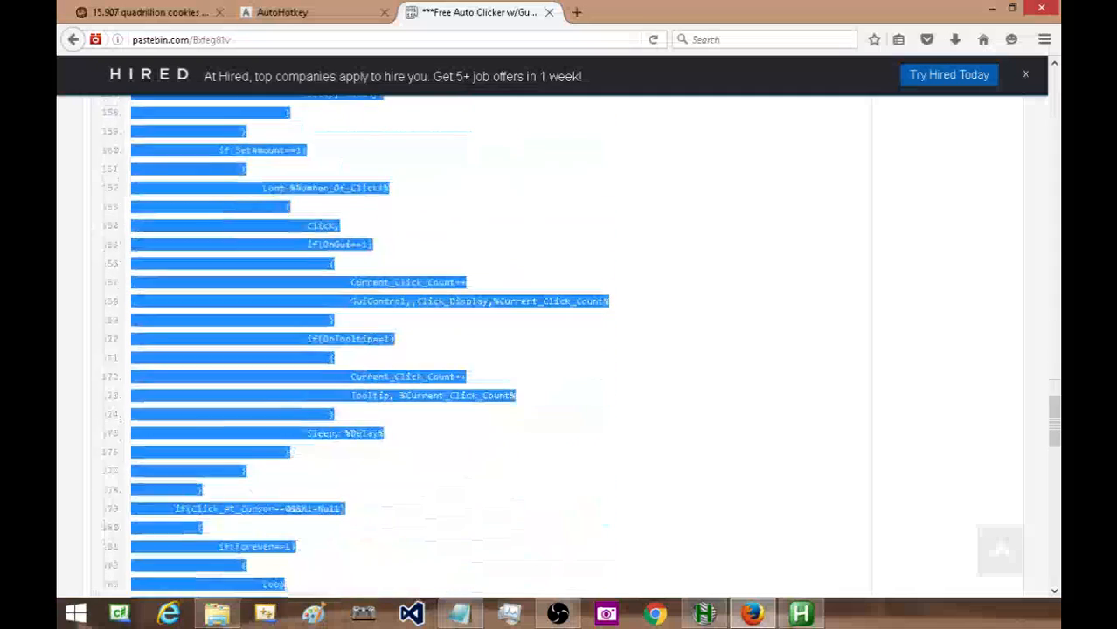
scroll("down", 3)
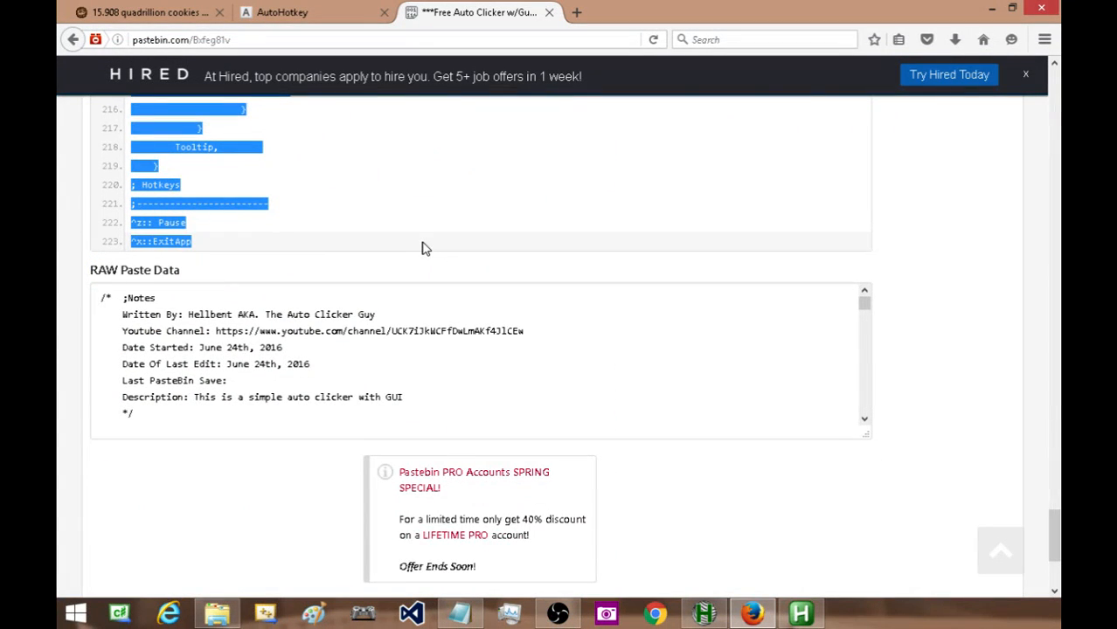
mouse_move(469, 278)
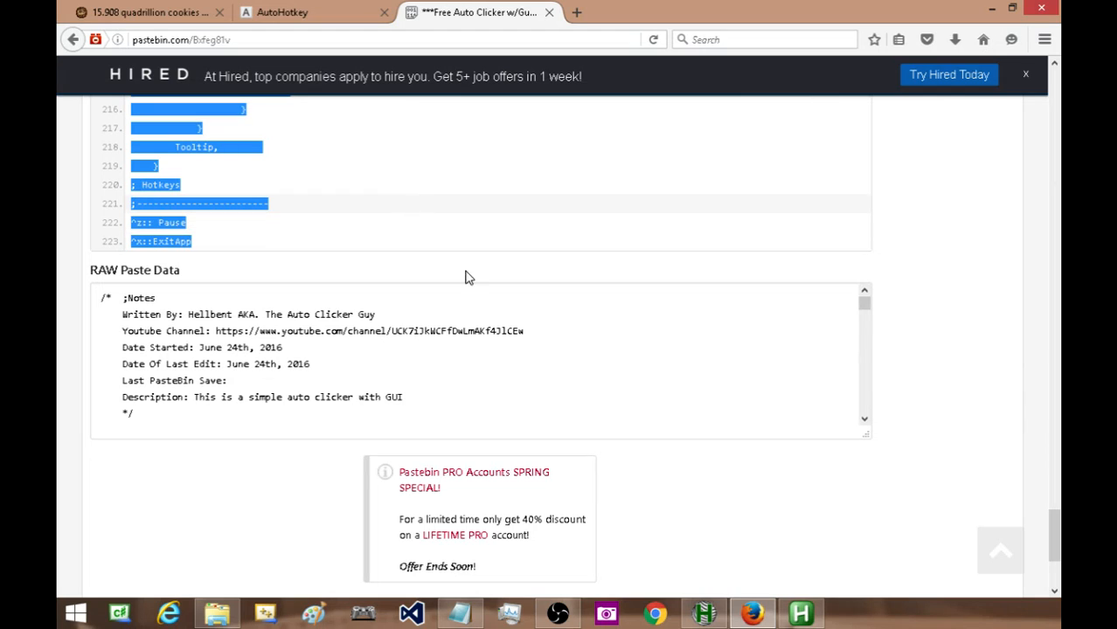
left_click(459, 611)
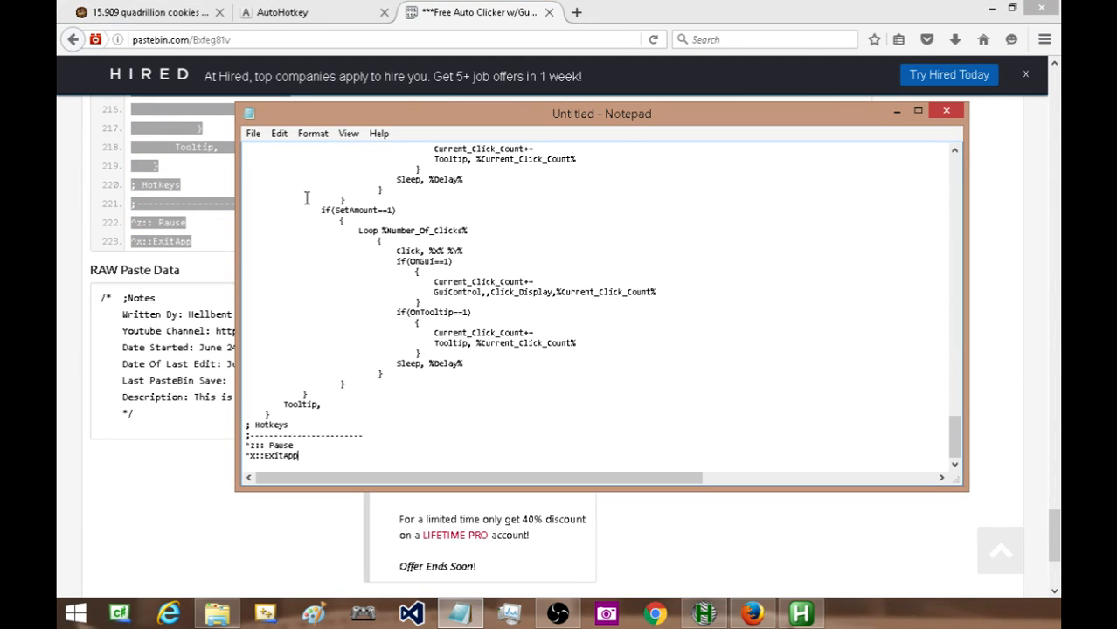
Save the script via Save As under the name "whatever name i want.ahk" as an AutoHotkey file.
left_click(252, 133)
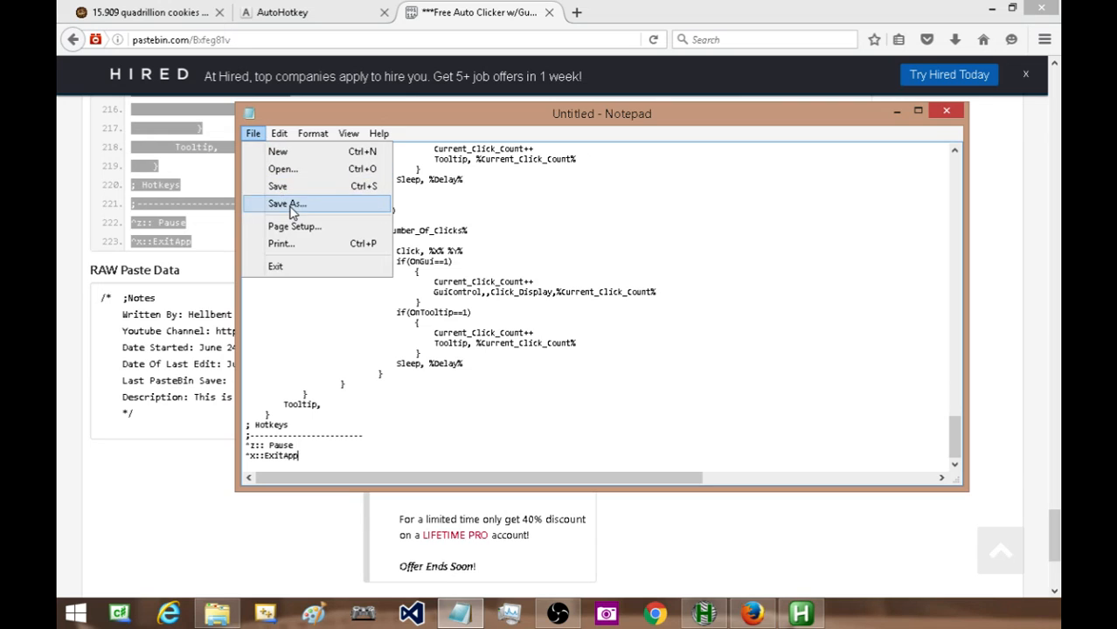
left_click(287, 203)
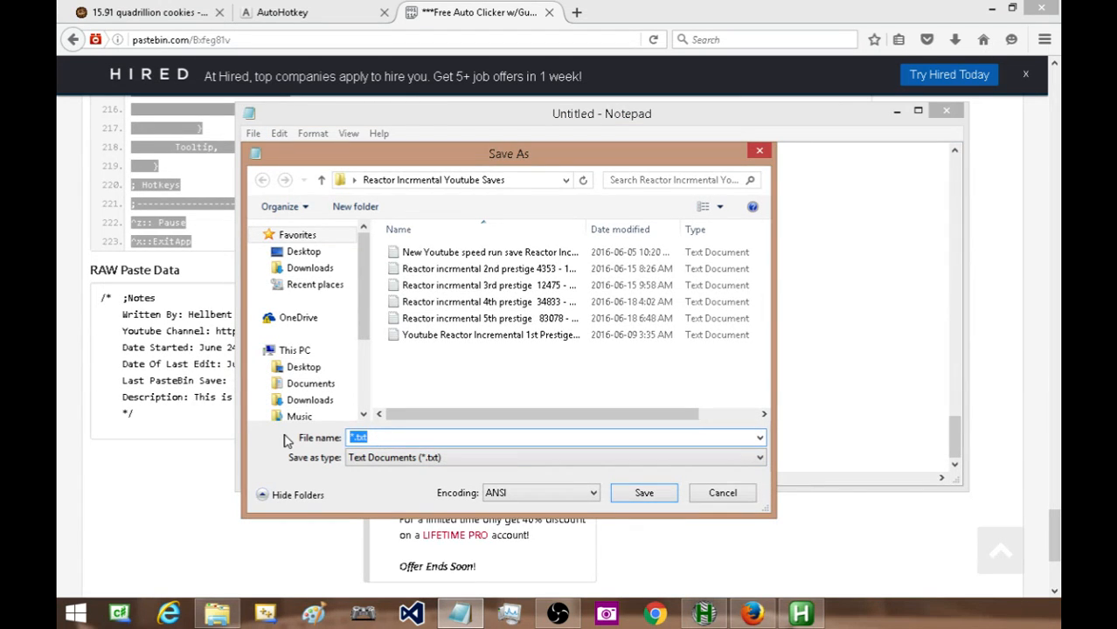
type("whatever na")
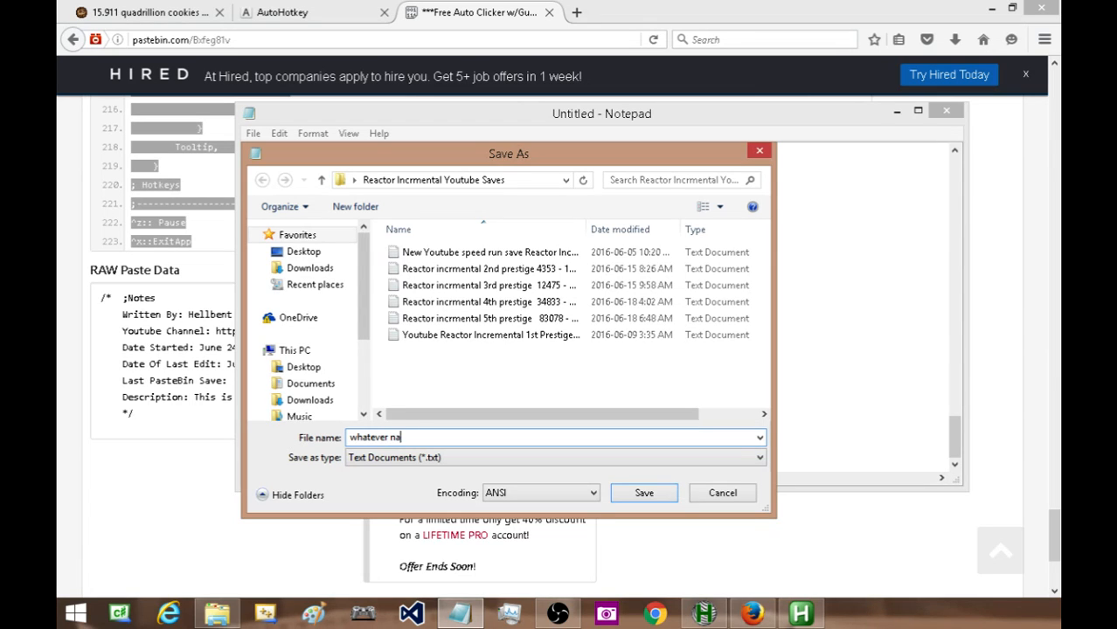
type("me i")
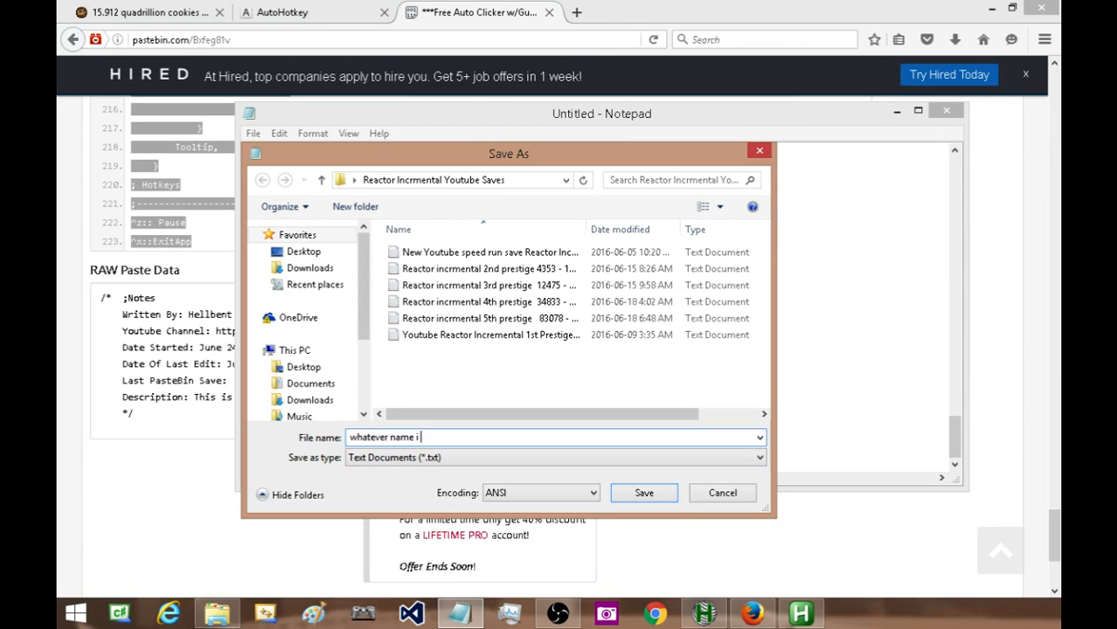
type("want")
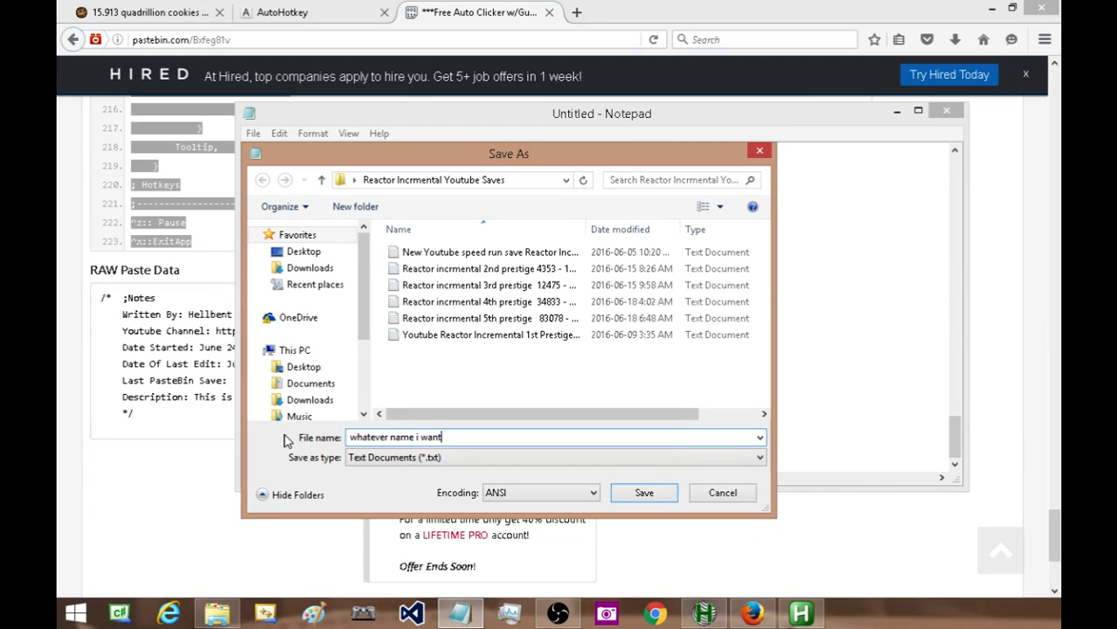
type(".a")
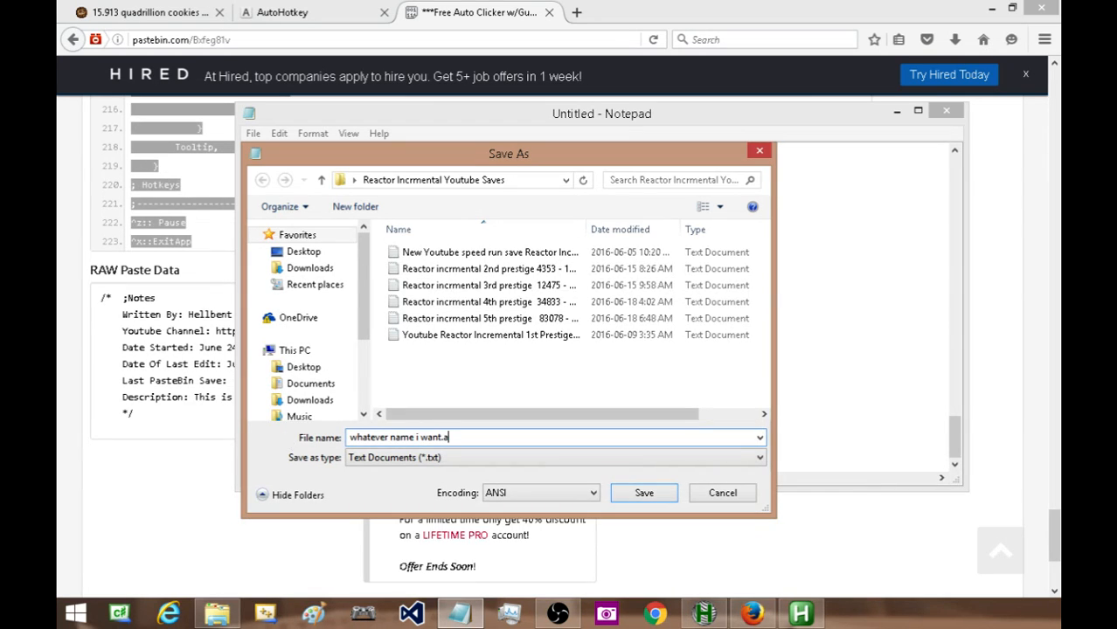
type("hk")
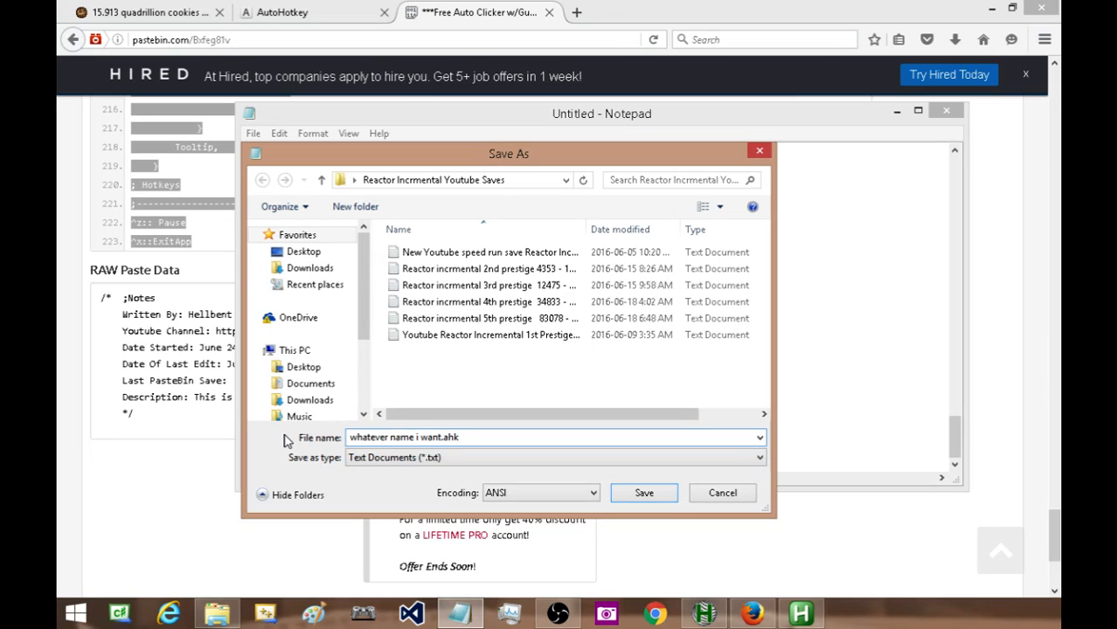
mouse_move(373, 433)
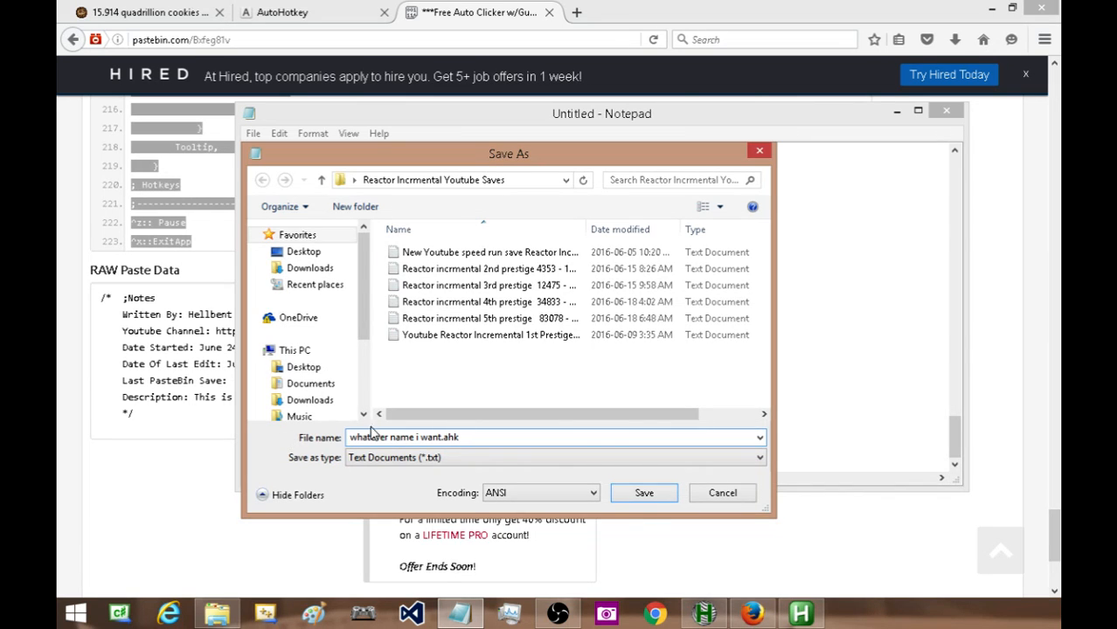
left_click(643, 493)
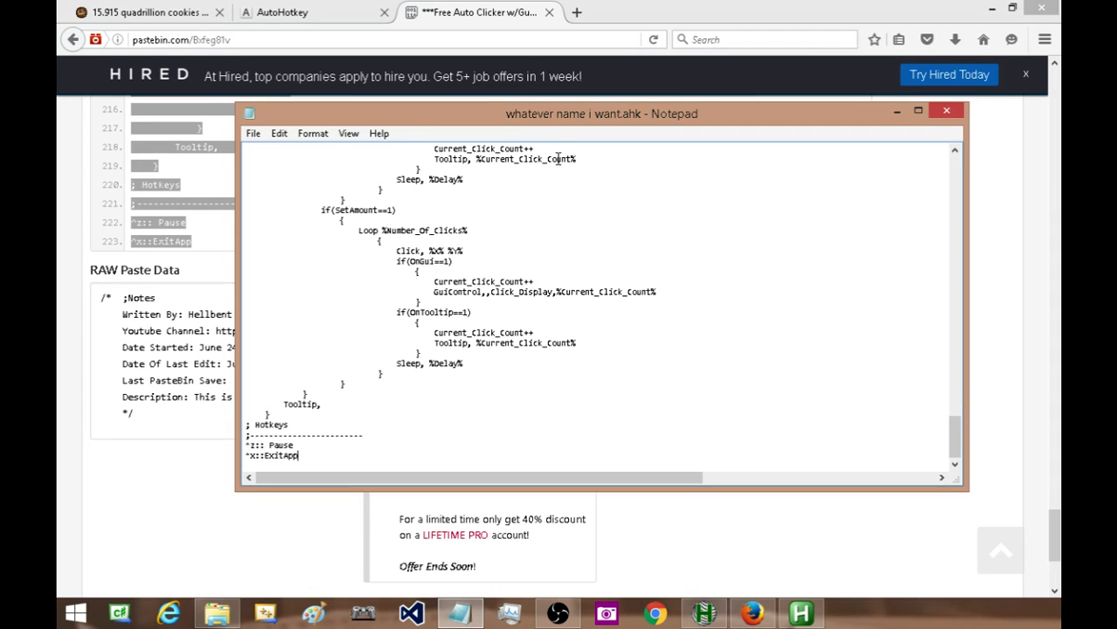
left_click(252, 133)
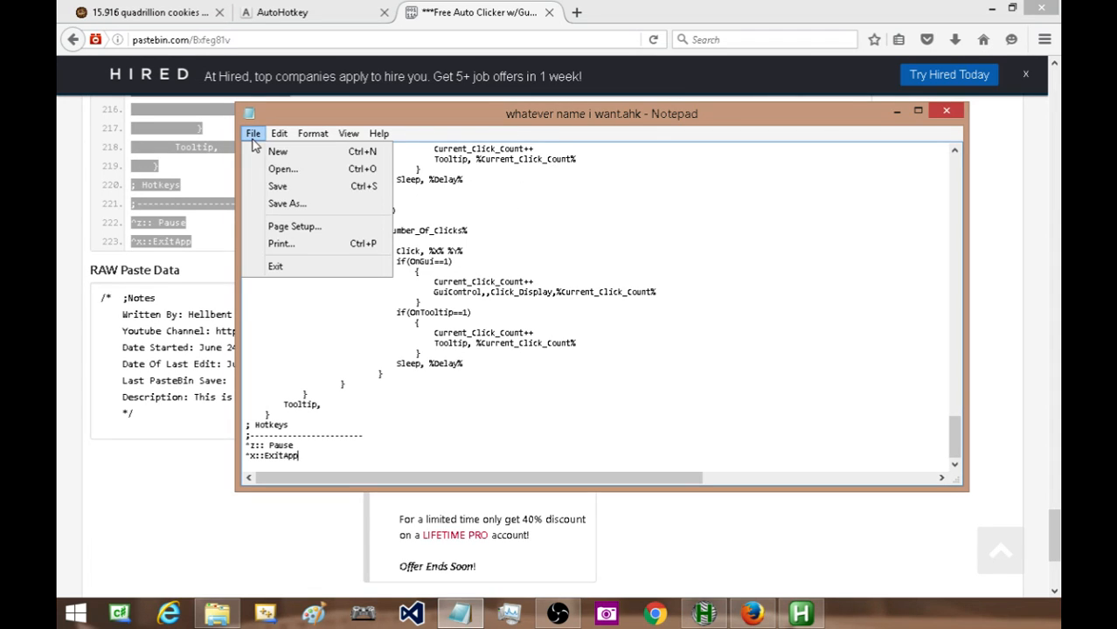
Locate "whatever name i want.ahk" in the save folder and bring up its actions to run it.
left_click(286, 203)
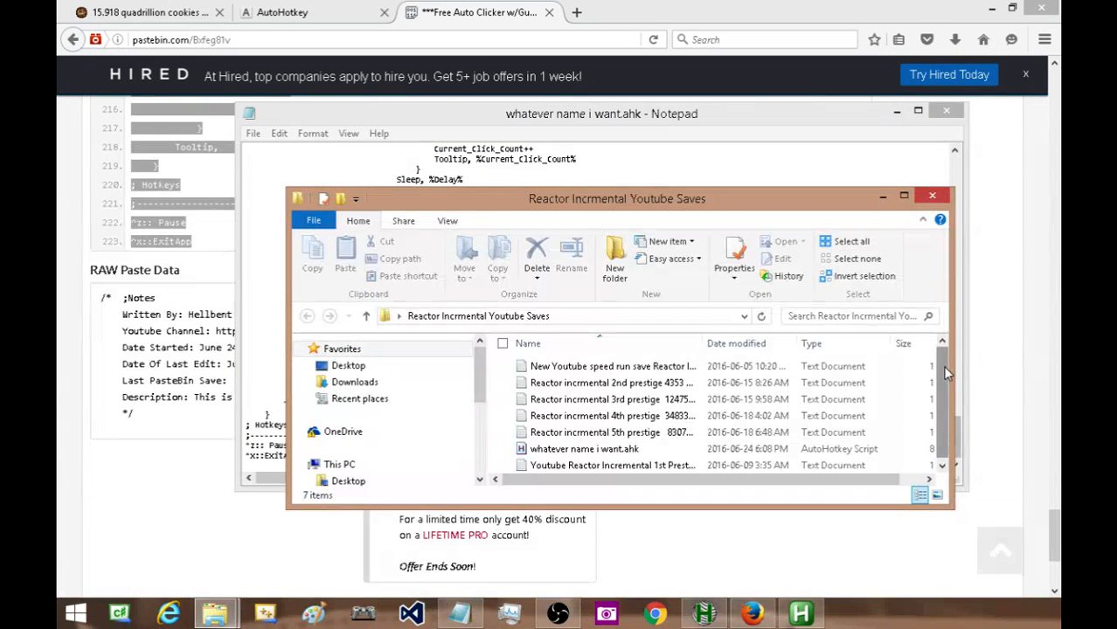
left_click(584, 448)
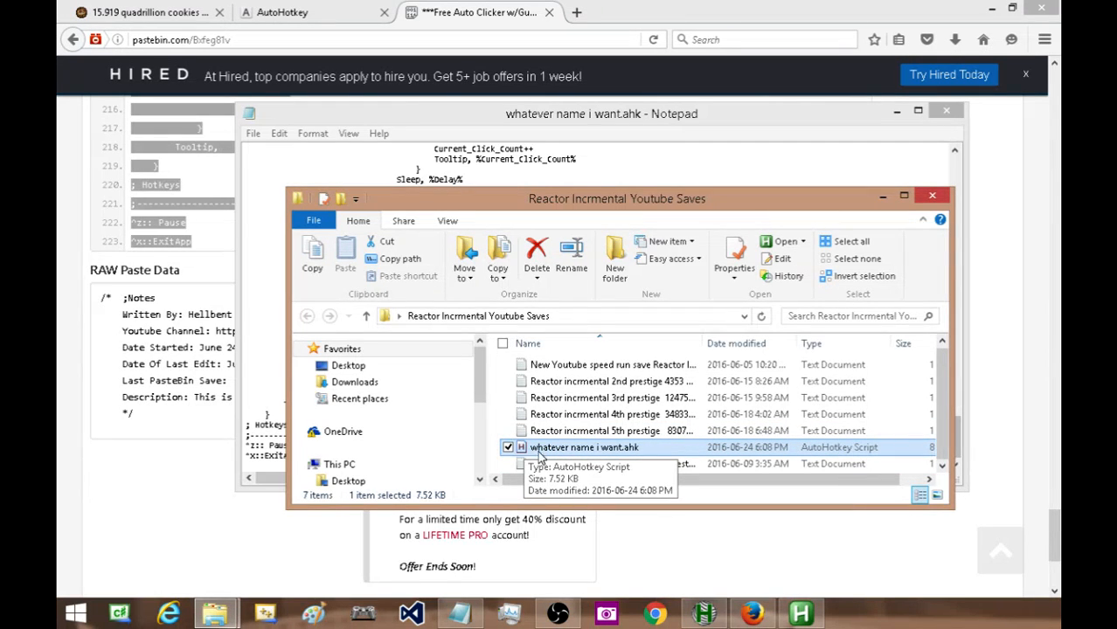
mouse_move(524, 455)
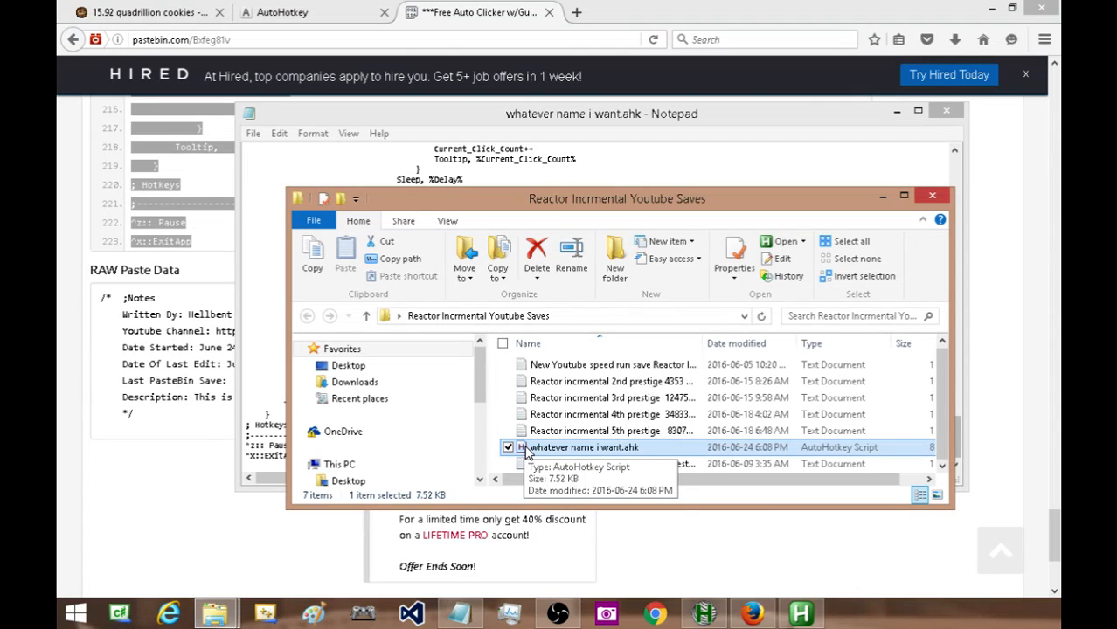
right_click(584, 448)
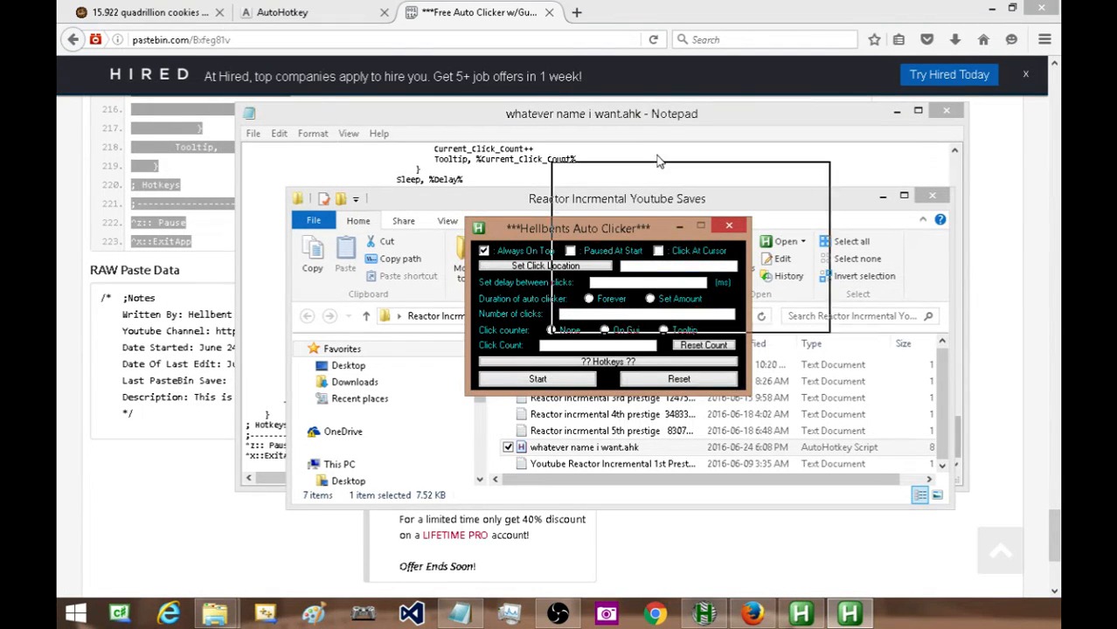
Move the Auto Clicker window to the upper right, close the ad tab, keep Always On Top.
left_click_drag(577, 228, 689, 107)
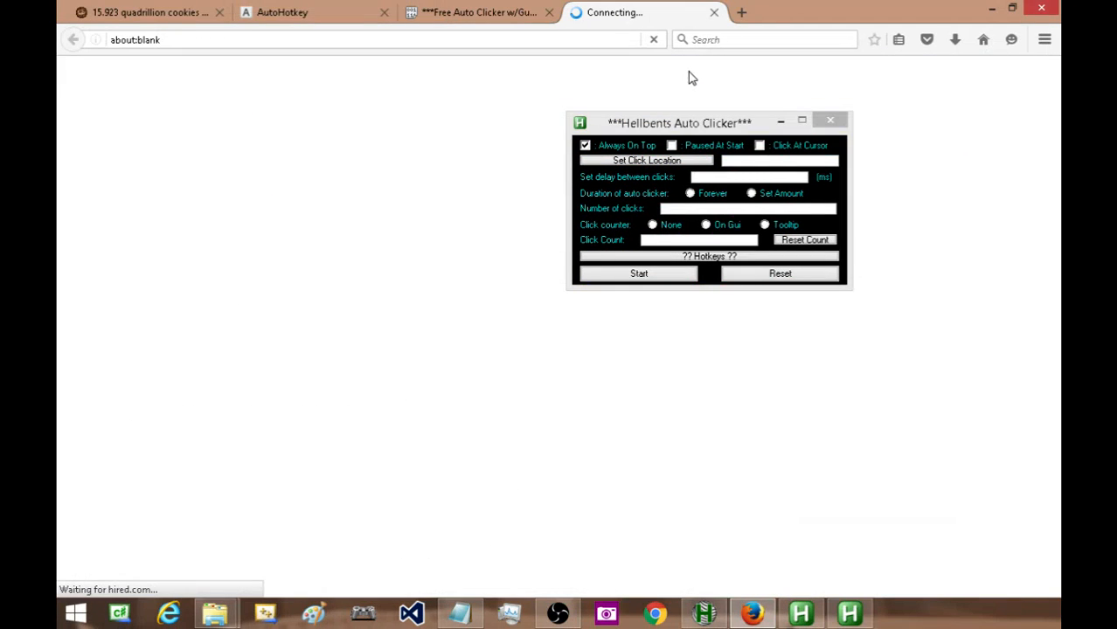
left_click(713, 12)
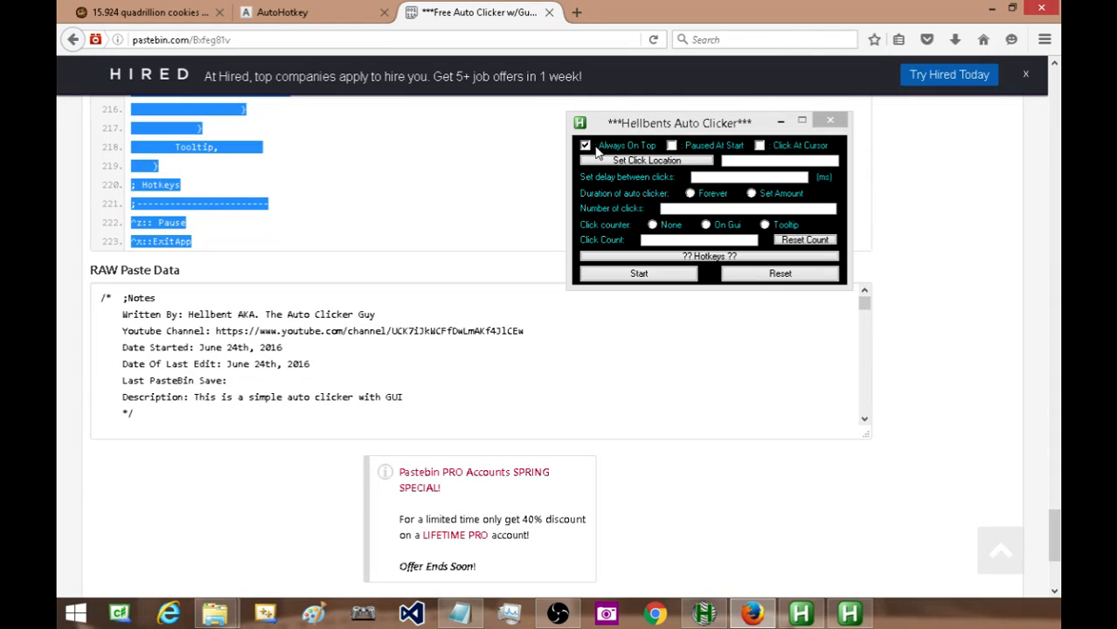
left_click(586, 145)
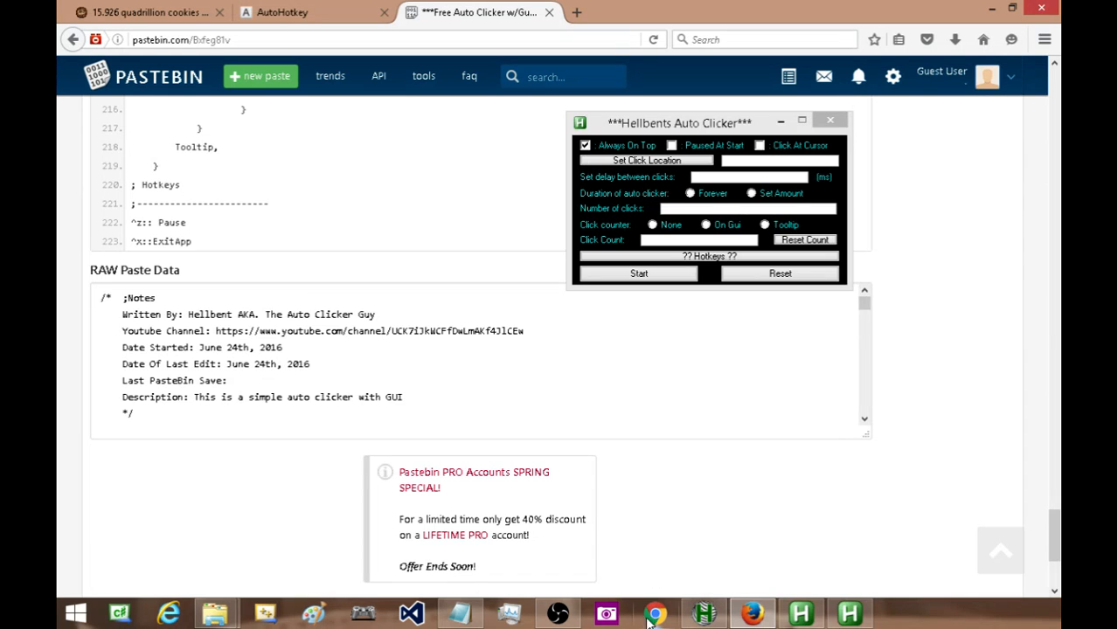
Bring the Notepad script to the front and scroll through to its closing hotkeys.
left_click(458, 611)
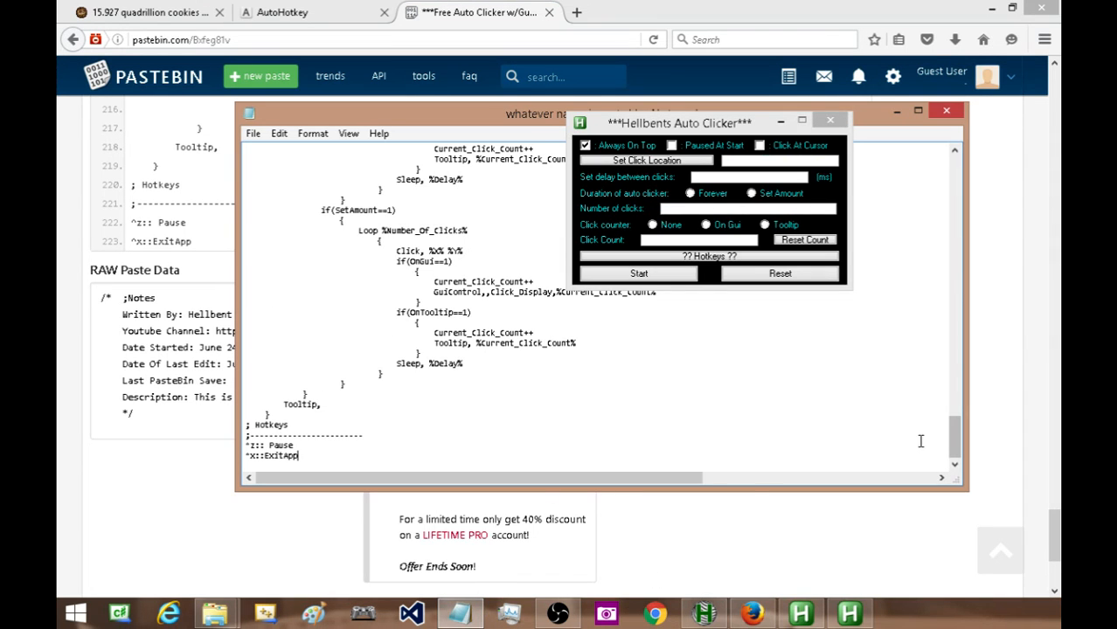
scroll("up", 3)
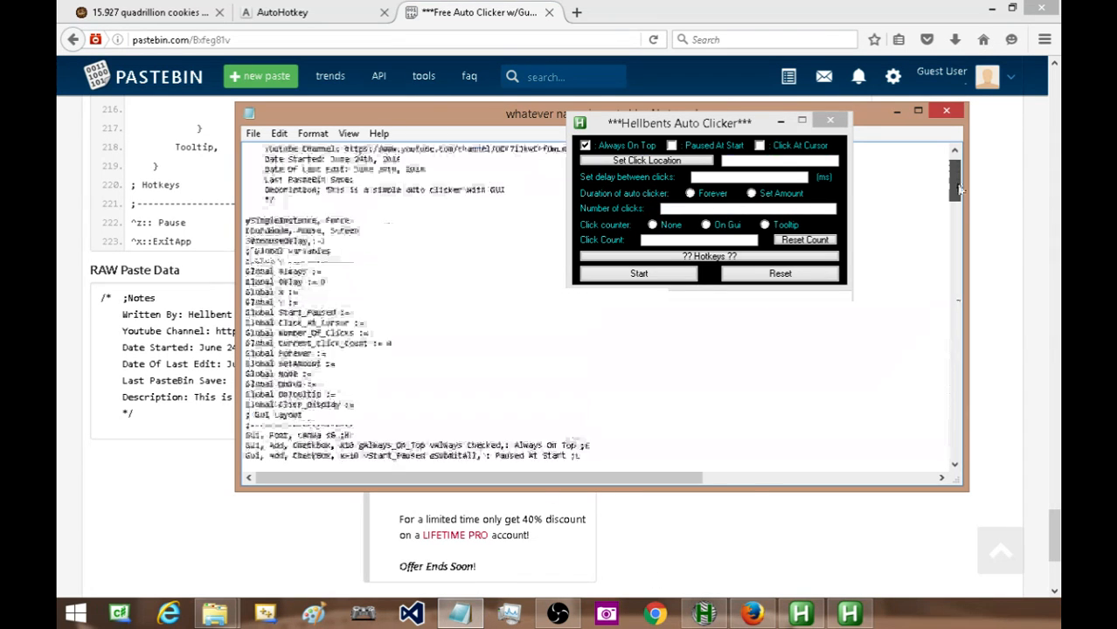
scroll("down", 3)
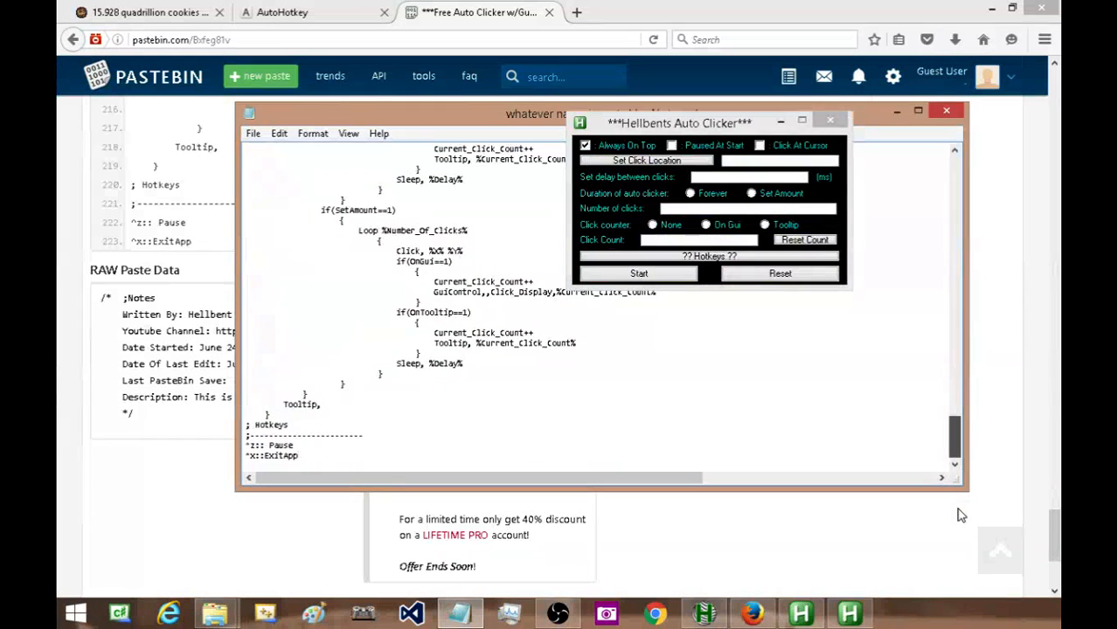